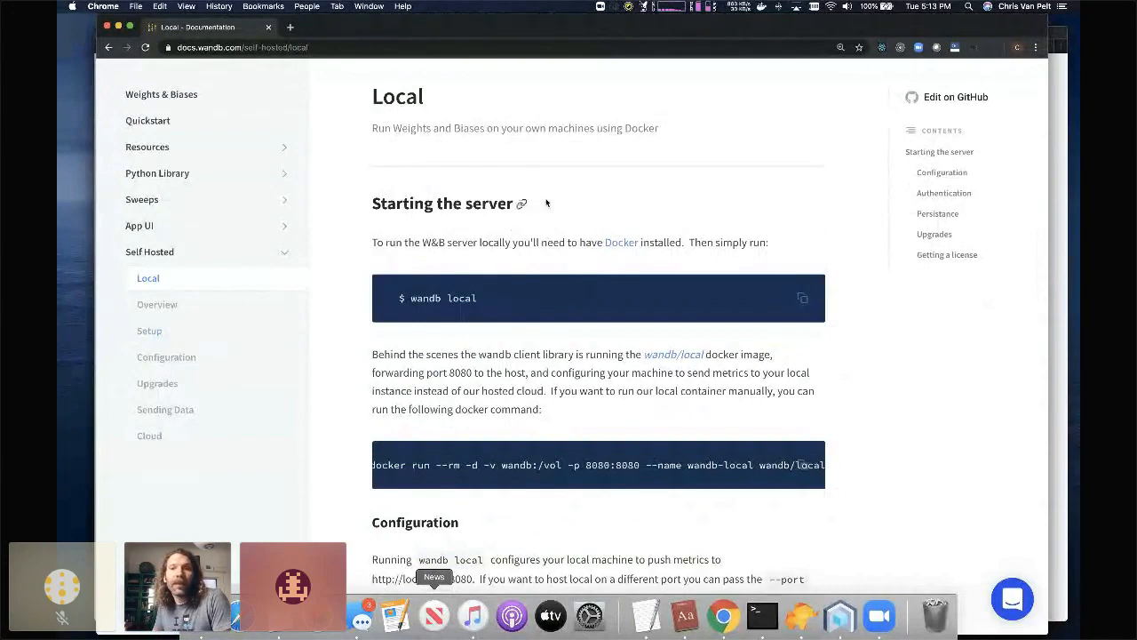
mouse_move(560, 186)
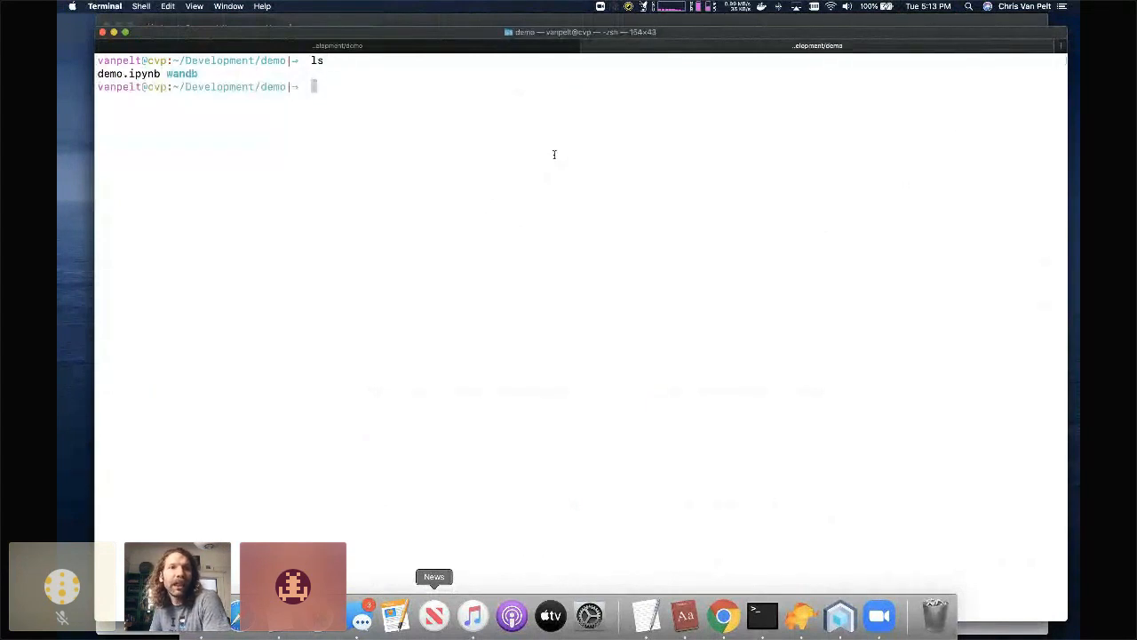
Run 'wandb local' to start the local W&B server at localhost:8080
type("wandb local")
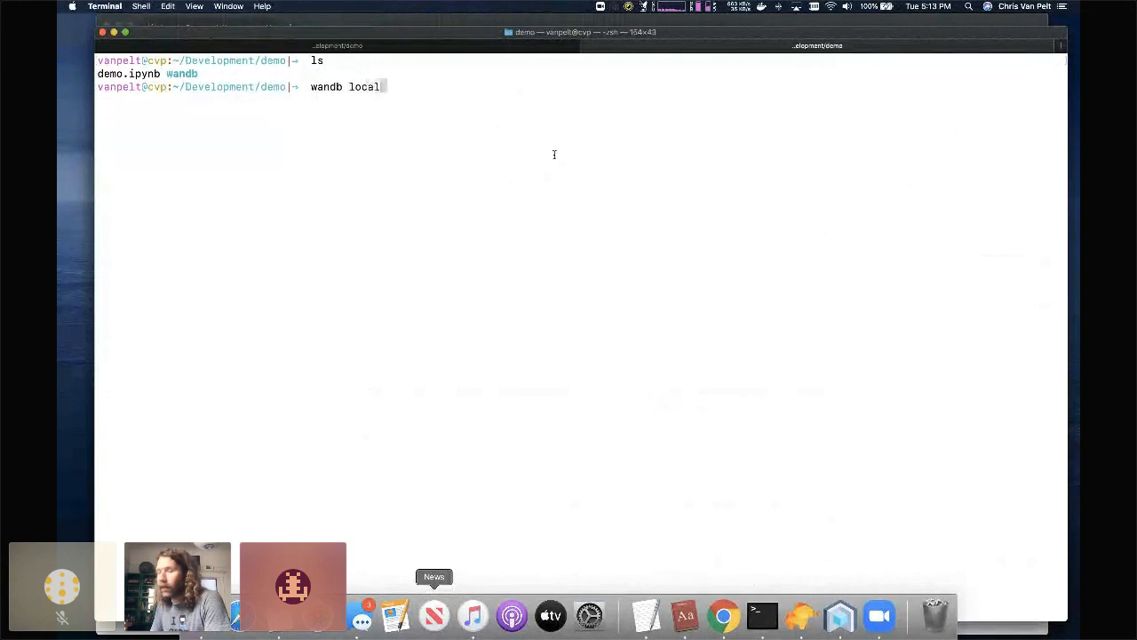
key("Return")
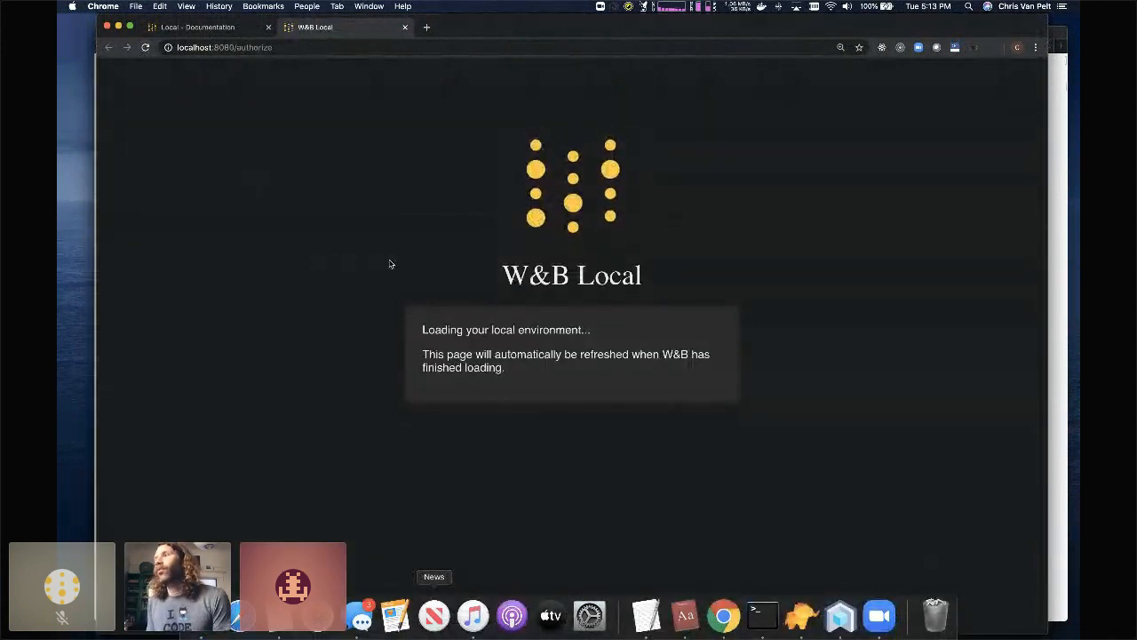
mouse_move(369, 286)
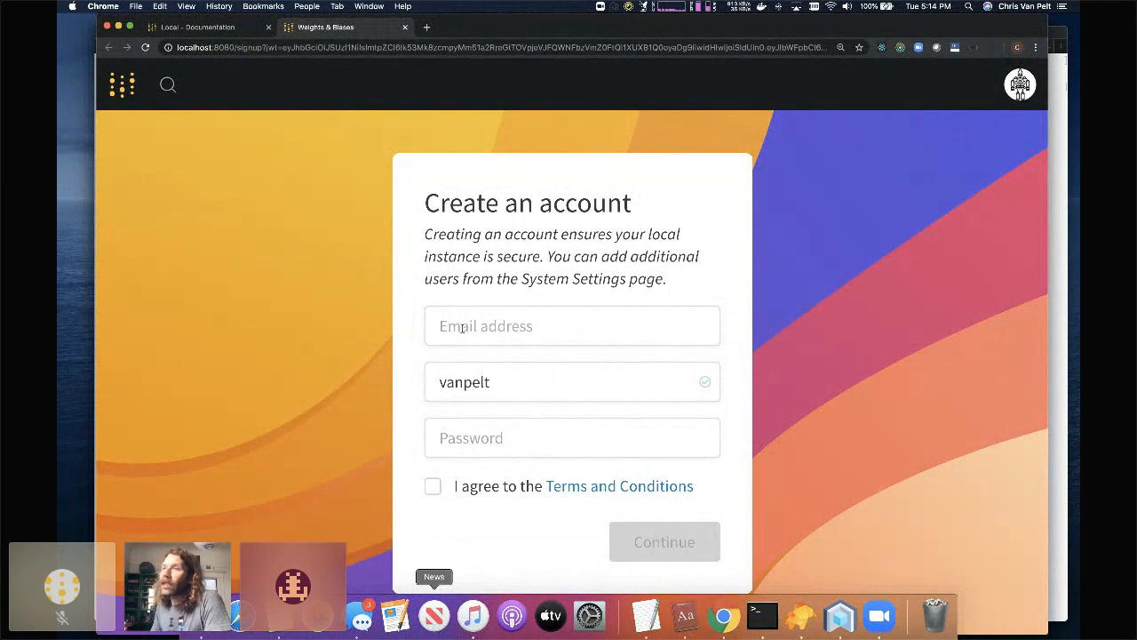
Enter username 'vanep', agree to the Terms and Conditions, and continue
type("vanep")
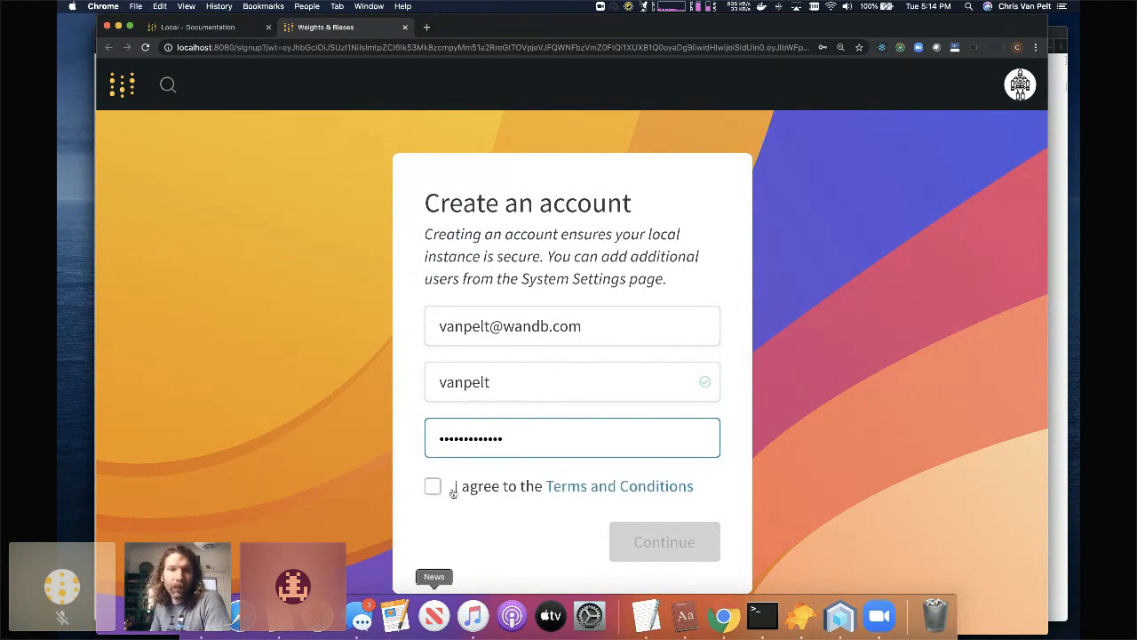
left_click(433, 486)
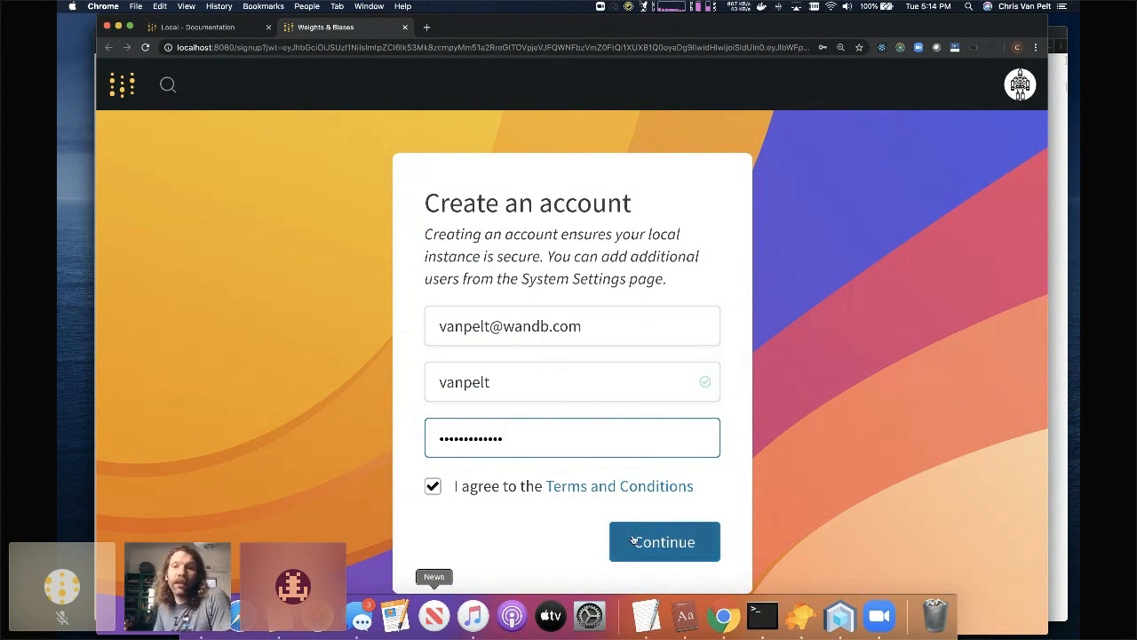
left_click(665, 541)
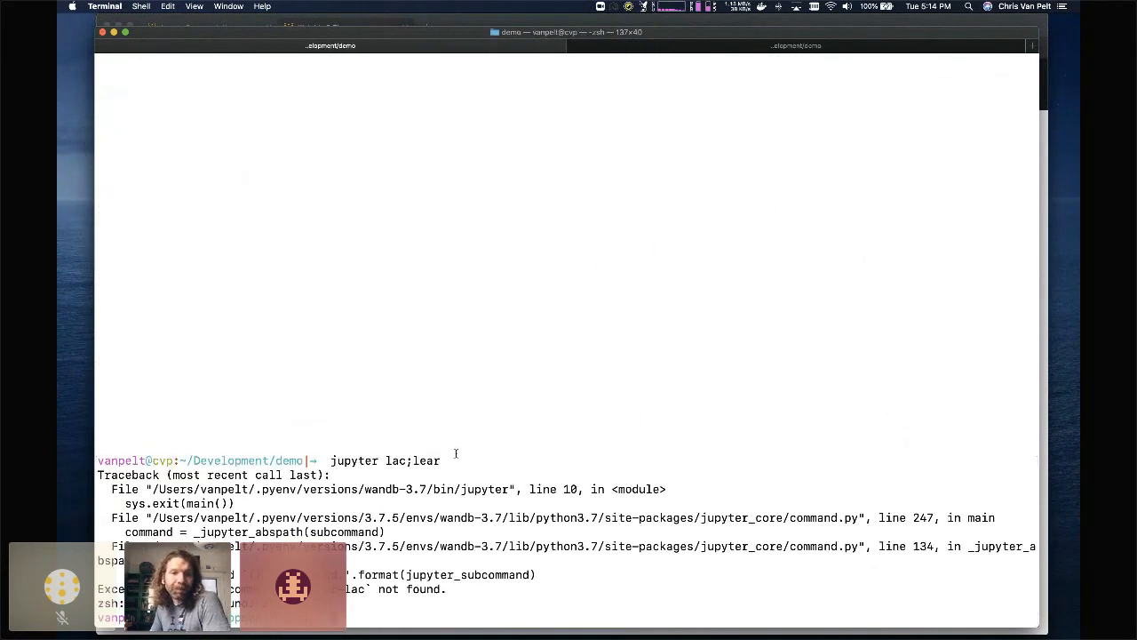
Run 'jupyter lab' in the demo directory to launch JupyterLab at localhost:8888
type("jupy")
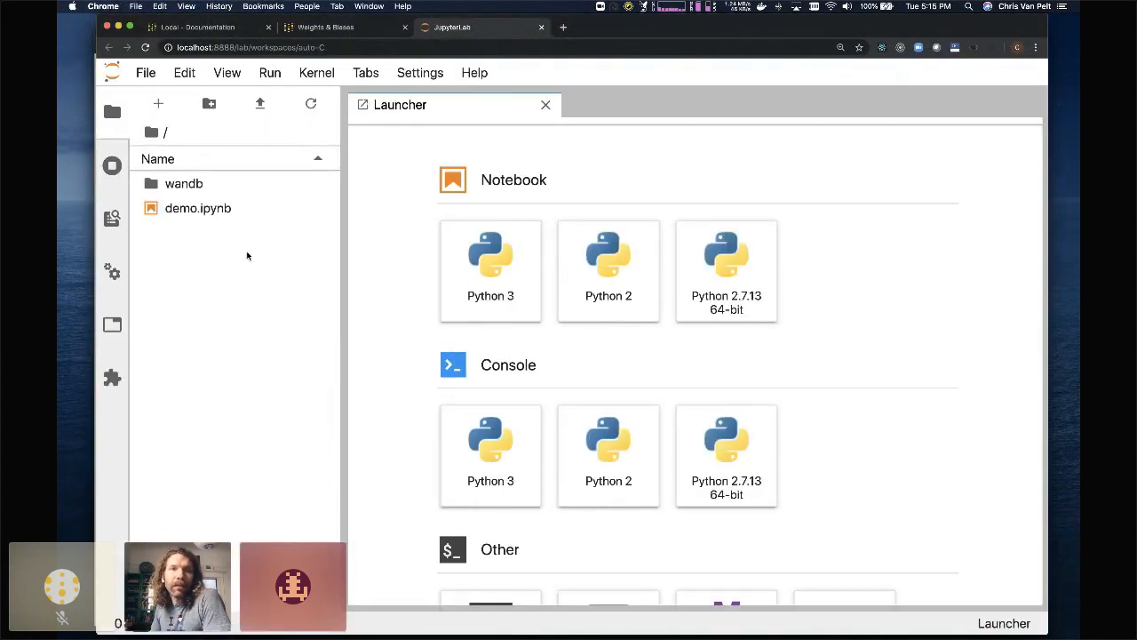
Open the demo.ipynb notebook from the JupyterLab file browser
left_click(198, 208)
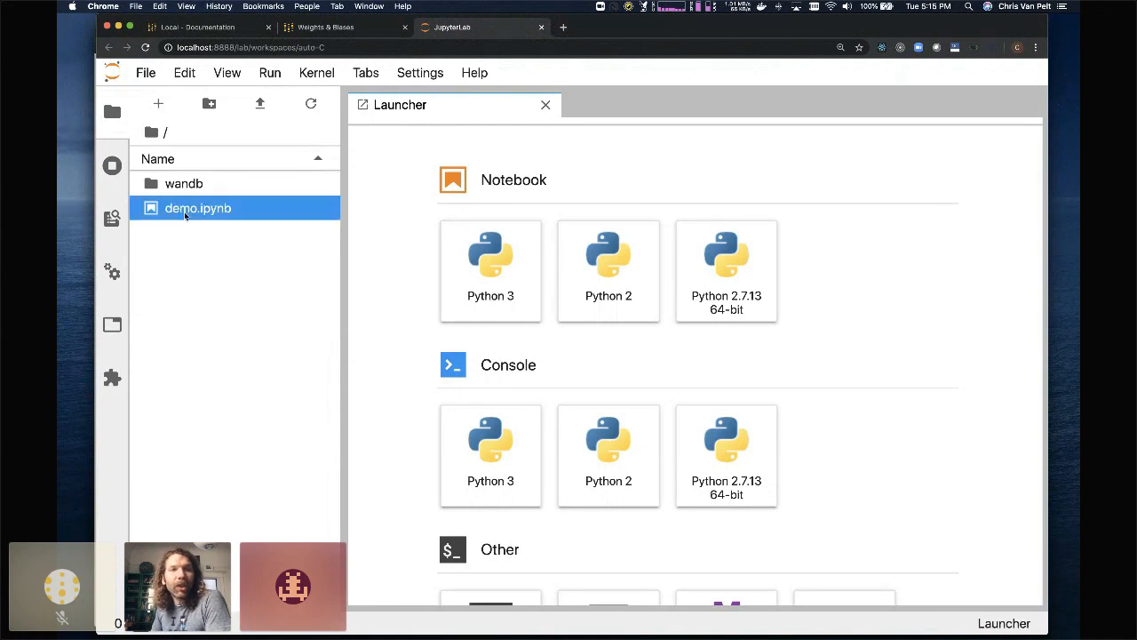
double_click(197, 207)
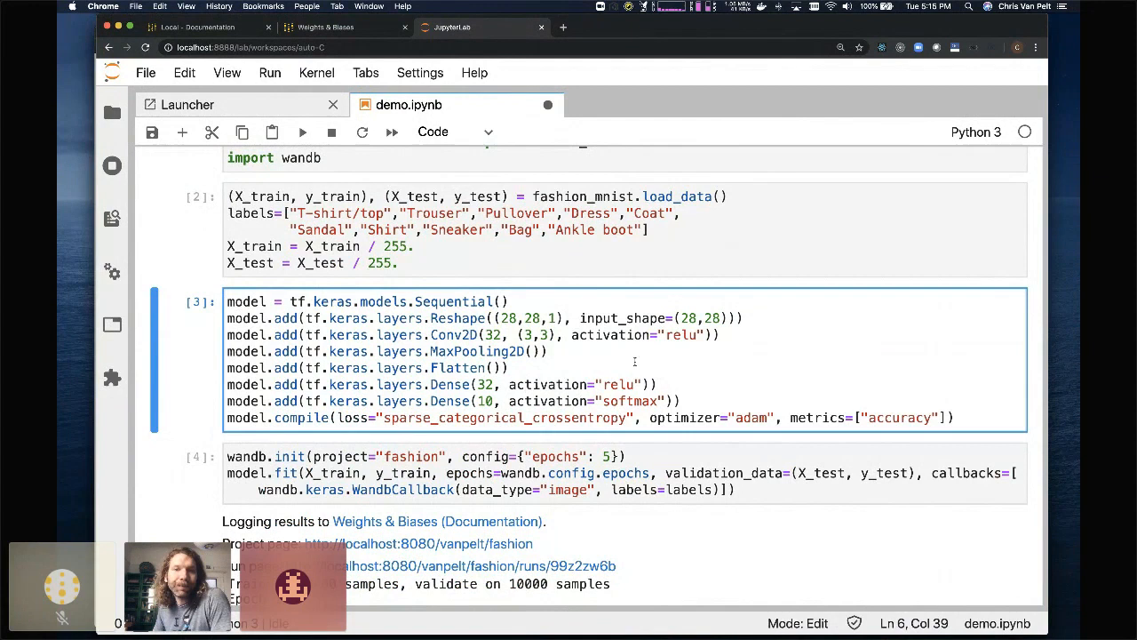
Review the wandb.init training cell and highlight the 'fashion' project name
left_click(419, 472)
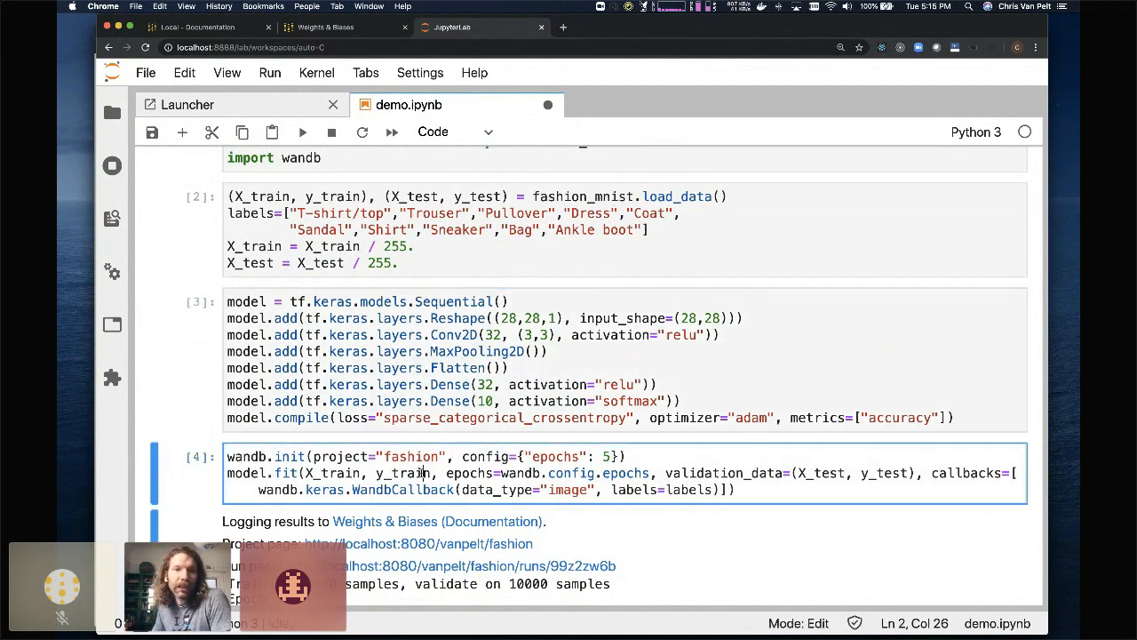
scroll("down", 3)
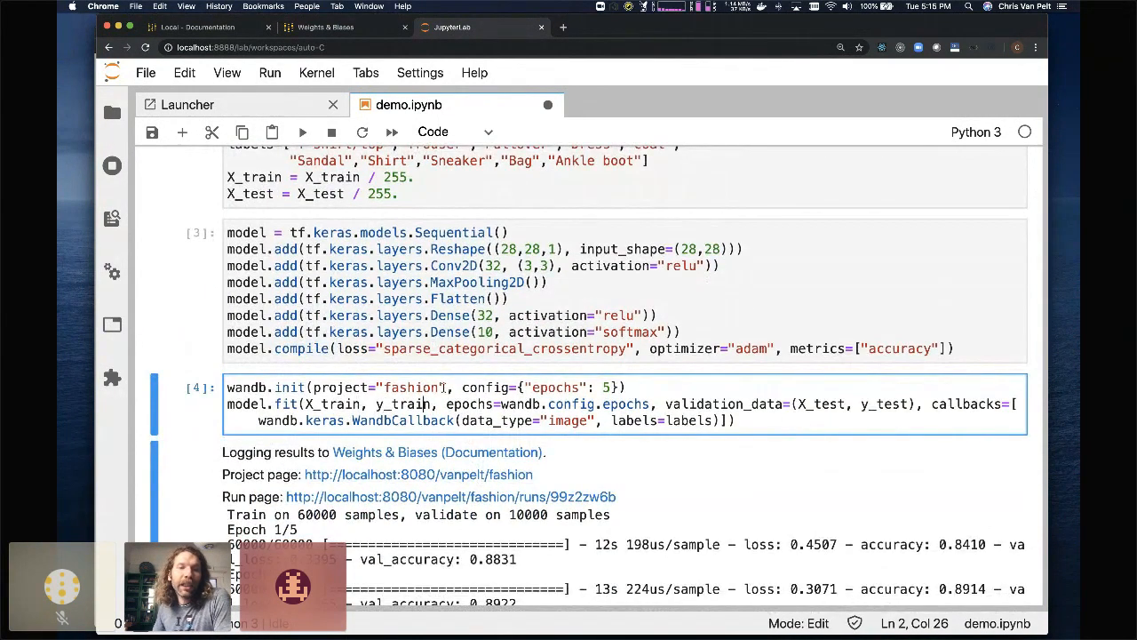
double_click(414, 420)
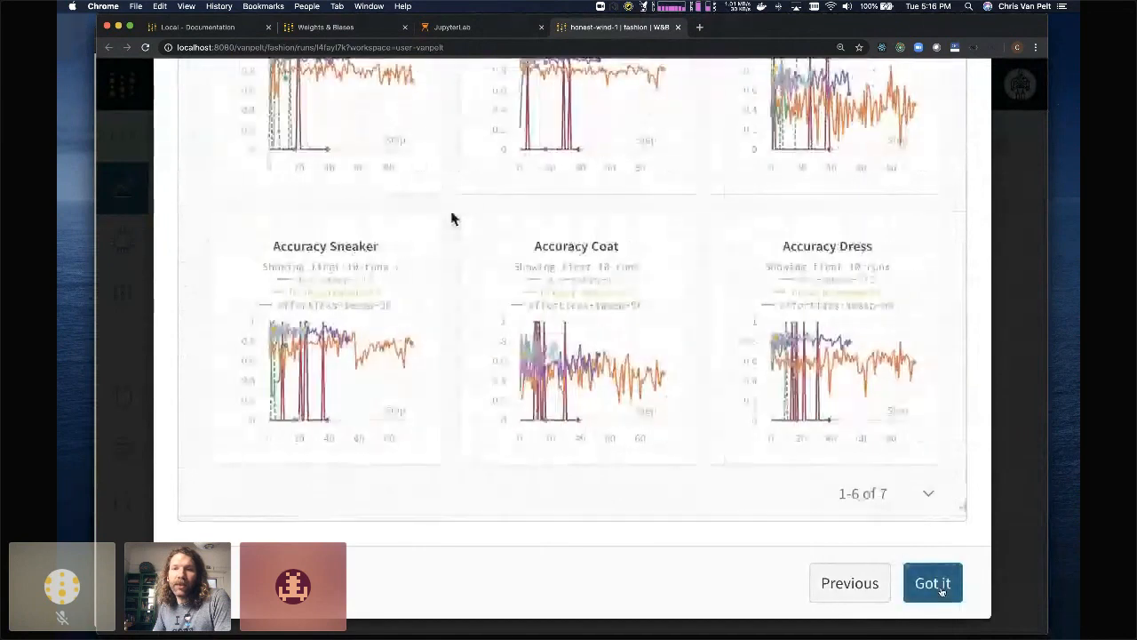
Dismiss the workspace tour and scroll through honest-wind-1's loss and accuracy charts
left_click(933, 582)
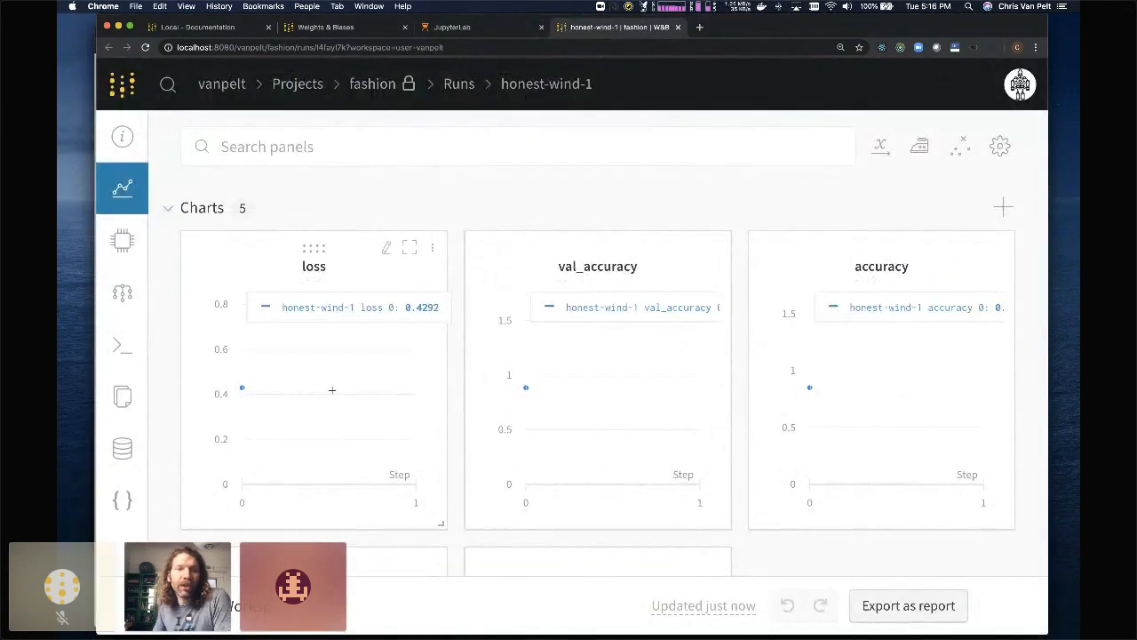
scroll("down", 3)
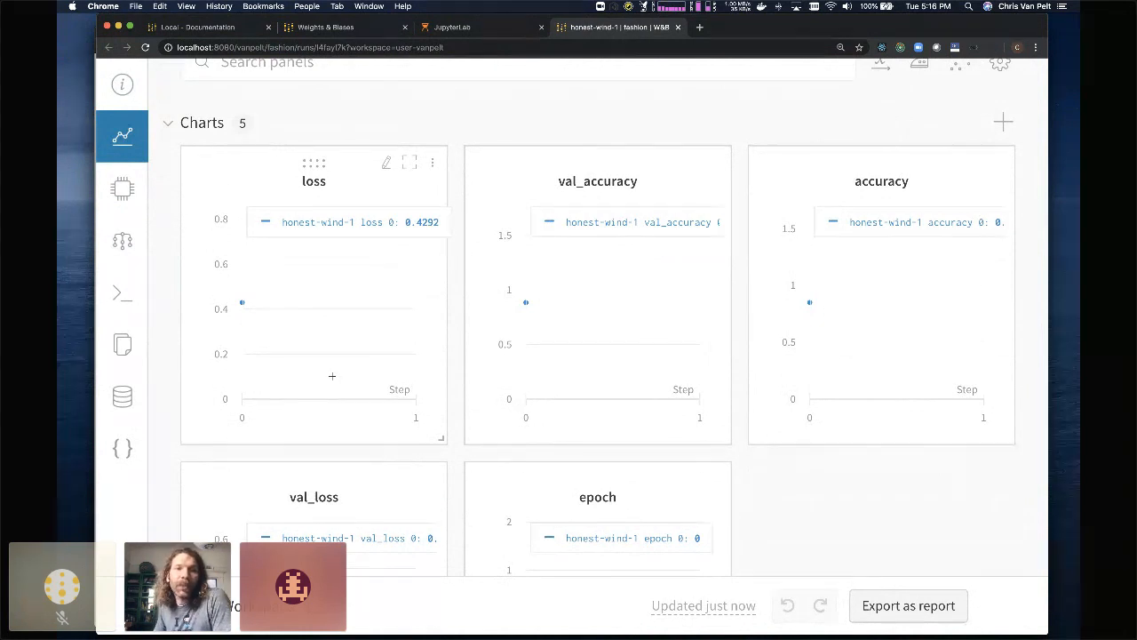
scroll("down", 3)
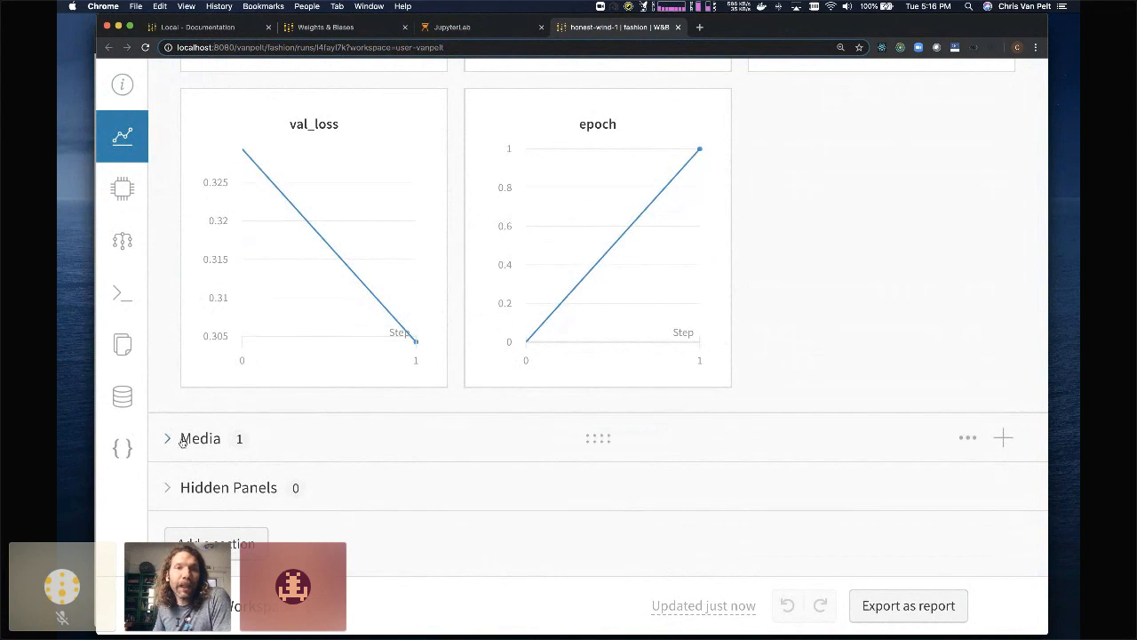
Return to the top of the run page and check the Wi-Fi status
left_click(167, 438)
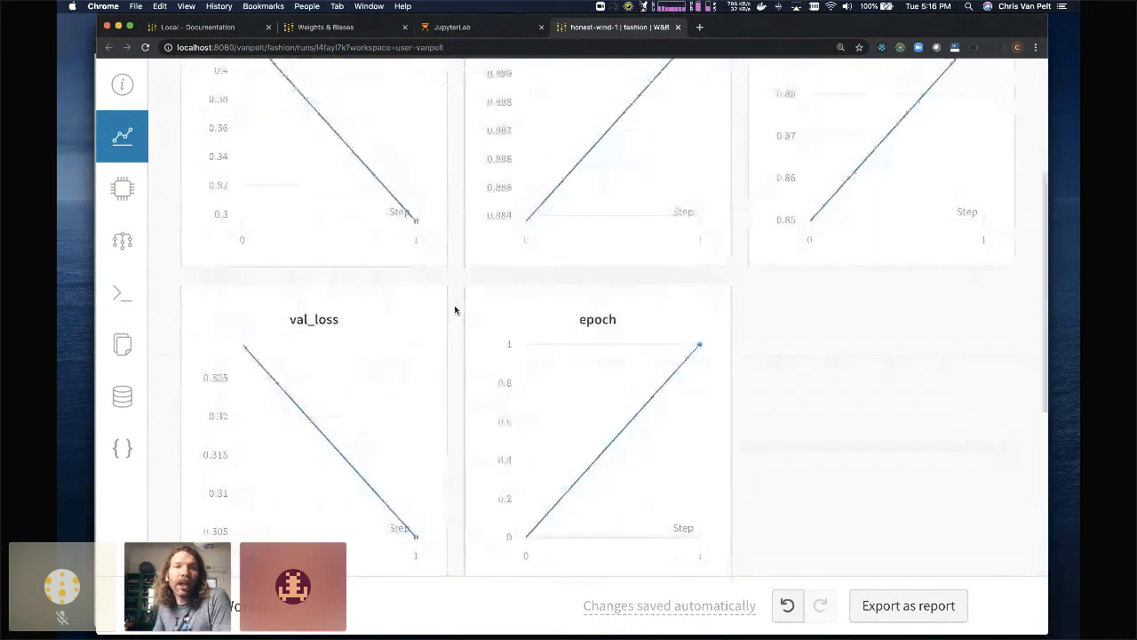
scroll("up", 3)
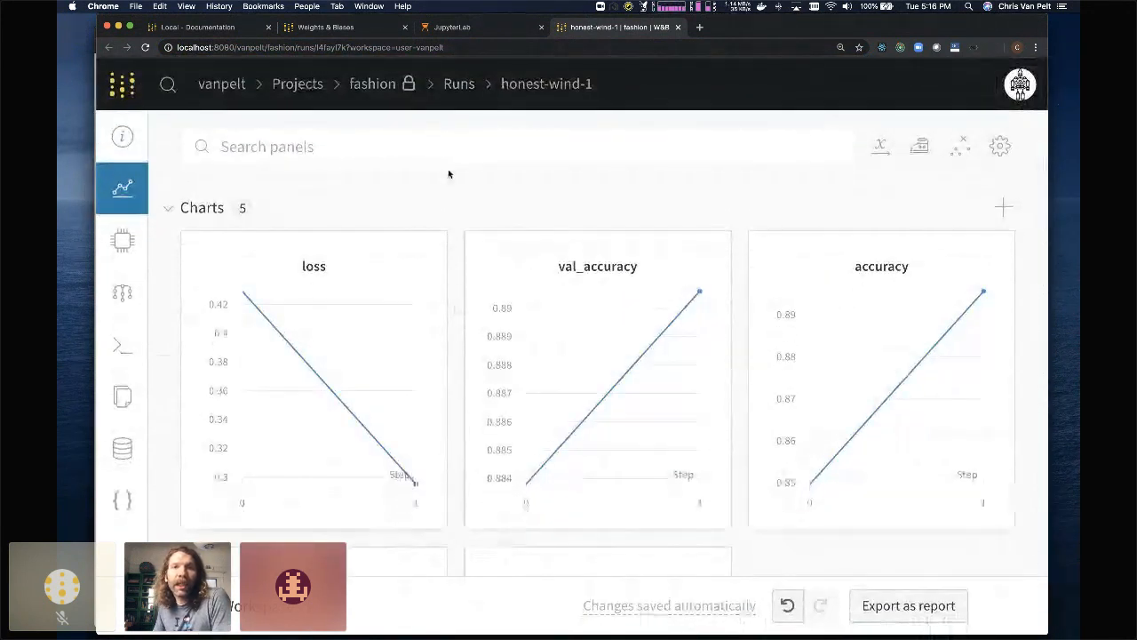
left_click(831, 7)
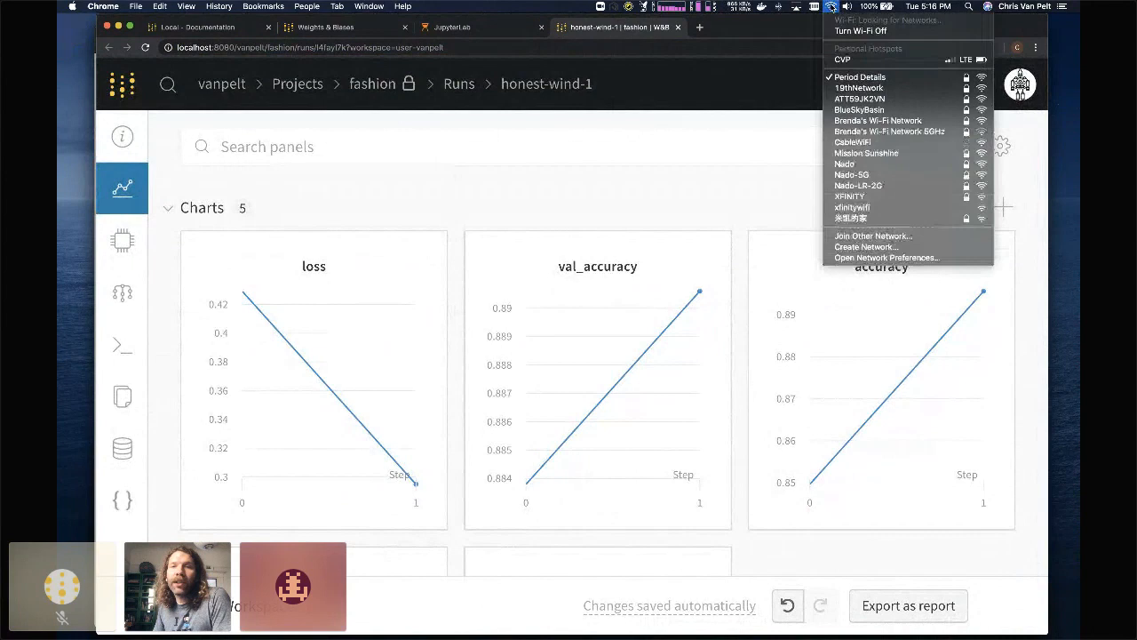
mouse_move(859, 32)
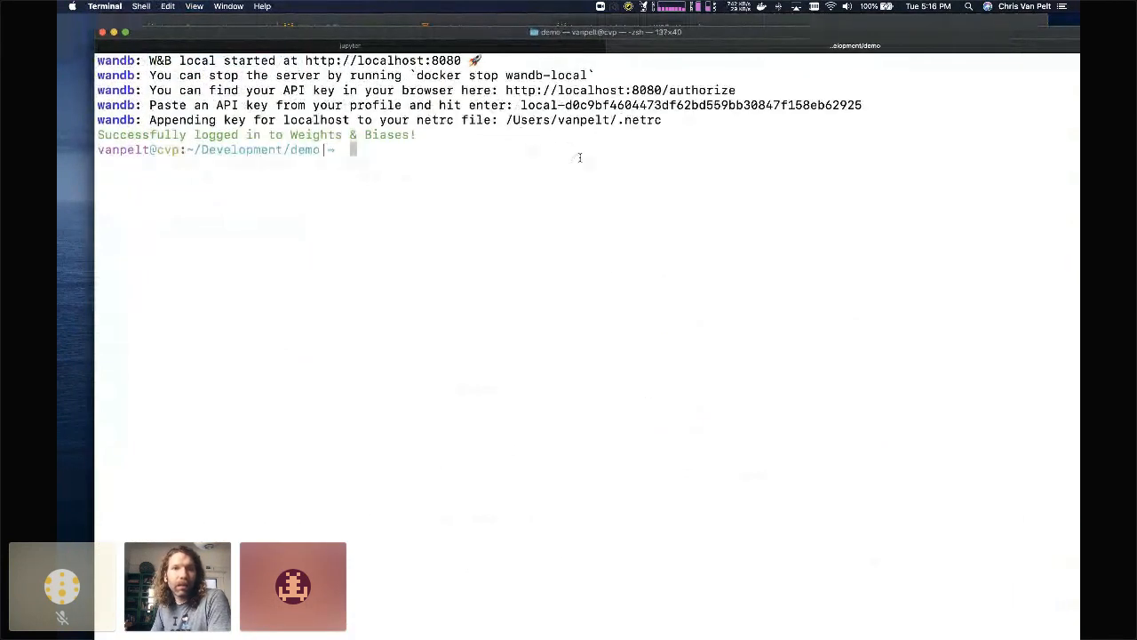
Open a bash shell in the wandb/local container 719 via docker exec -it
type("ls")
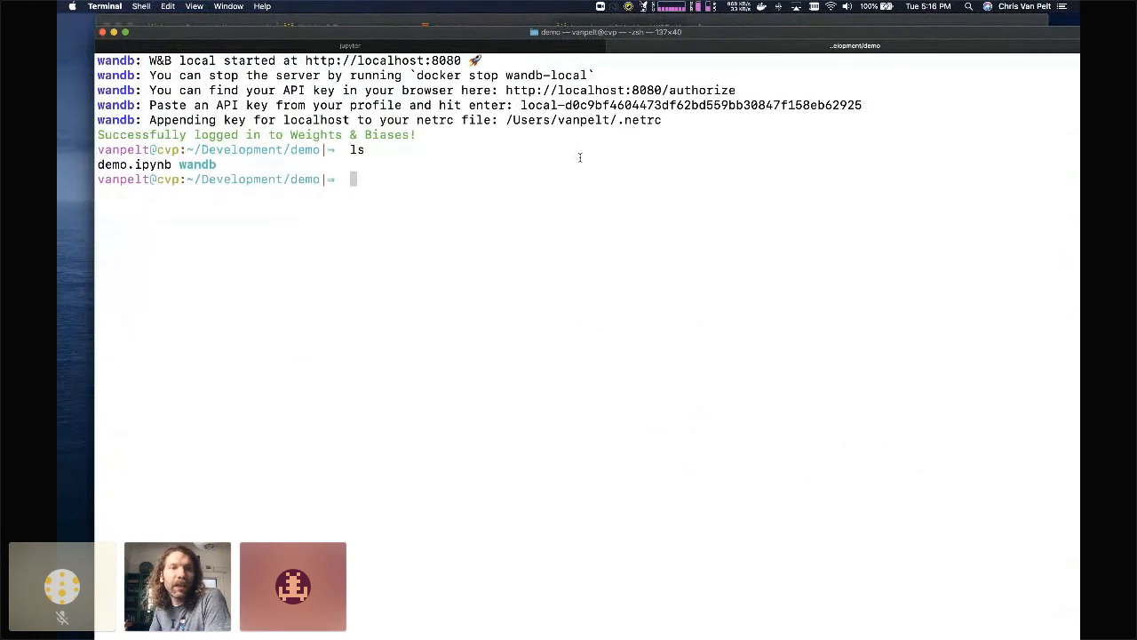
type("docker ps")
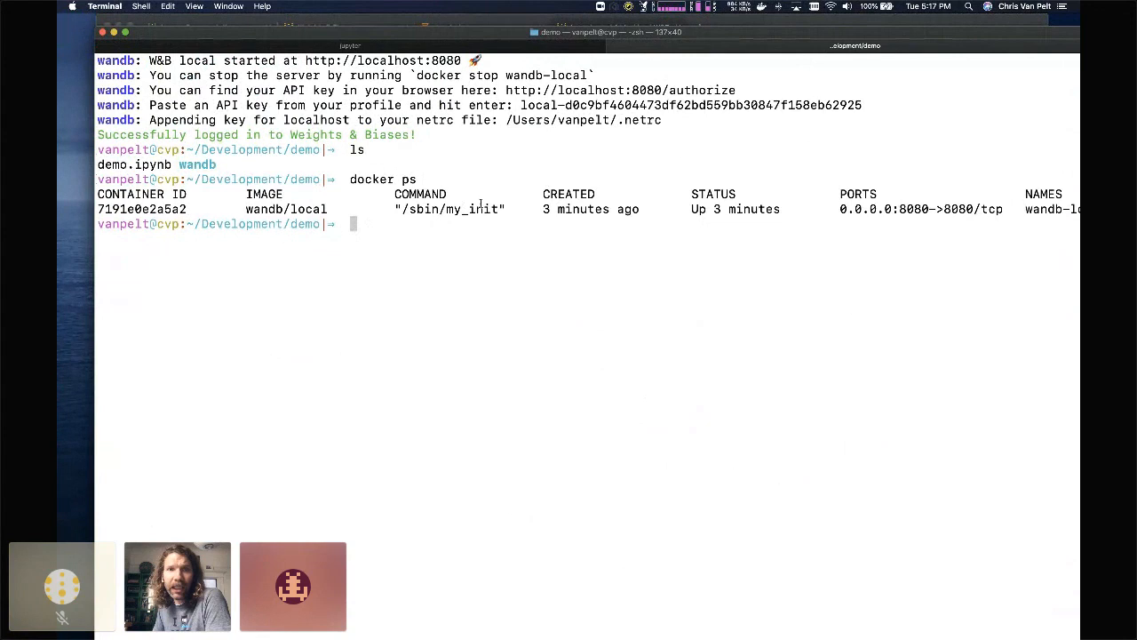
type("docker exec -")
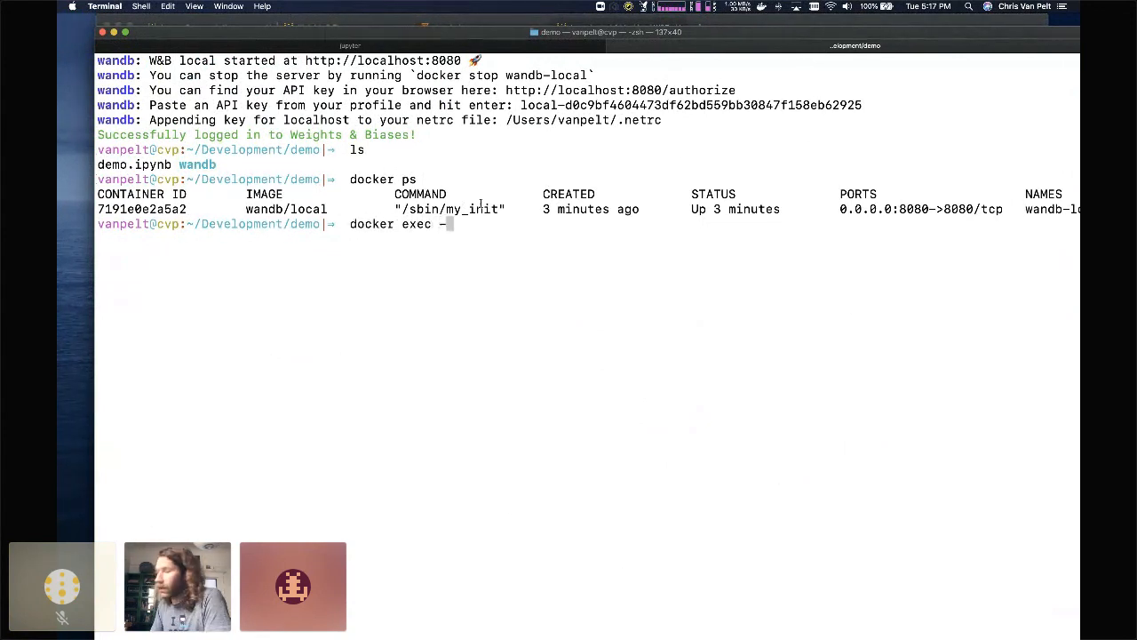
type("it")
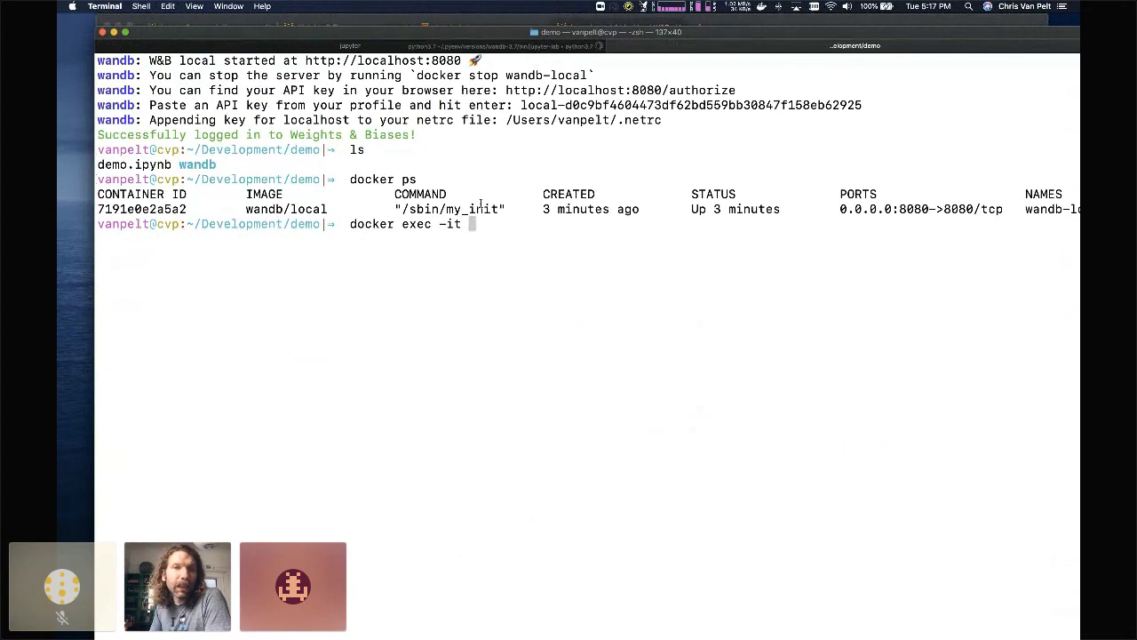
type("719")
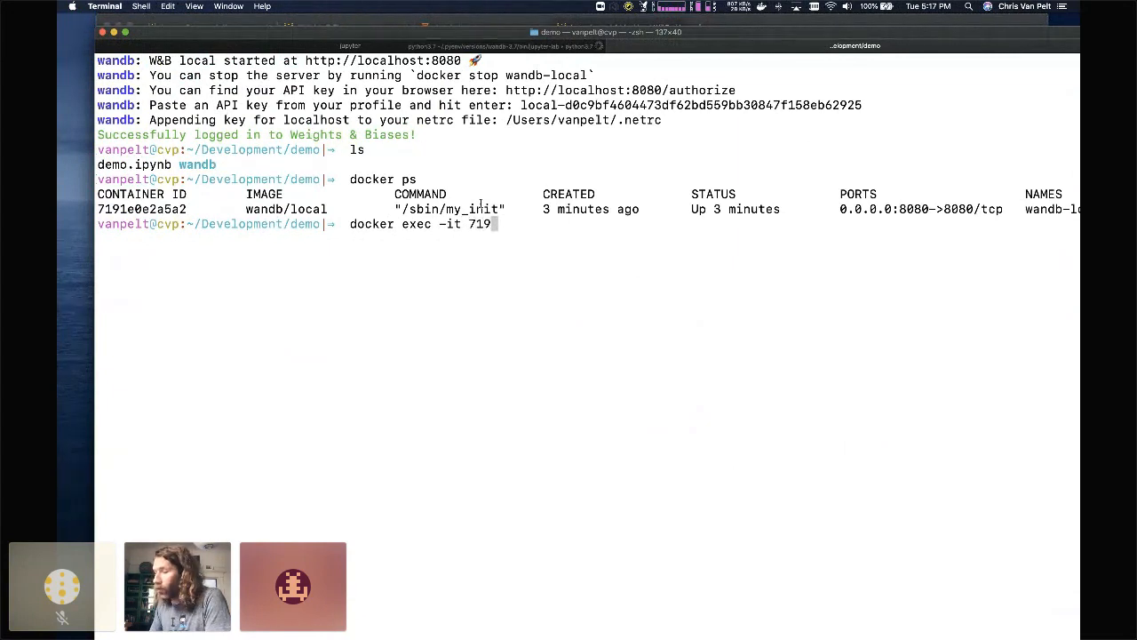
type("bash")
type("to")
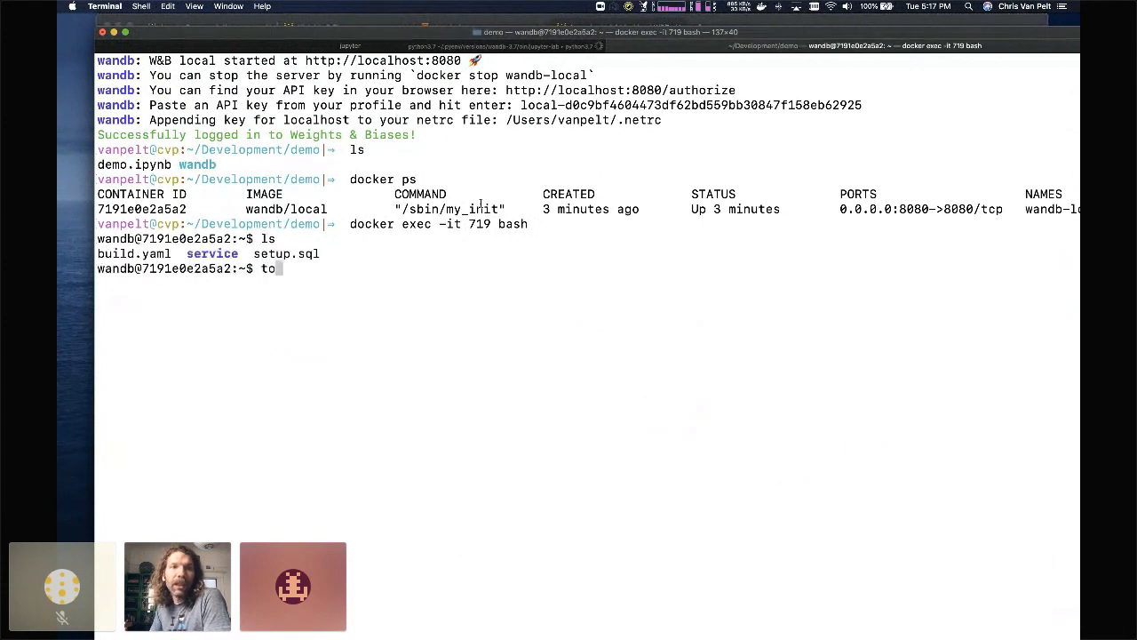
Run top inside the container to watch its live process list
key("Return")
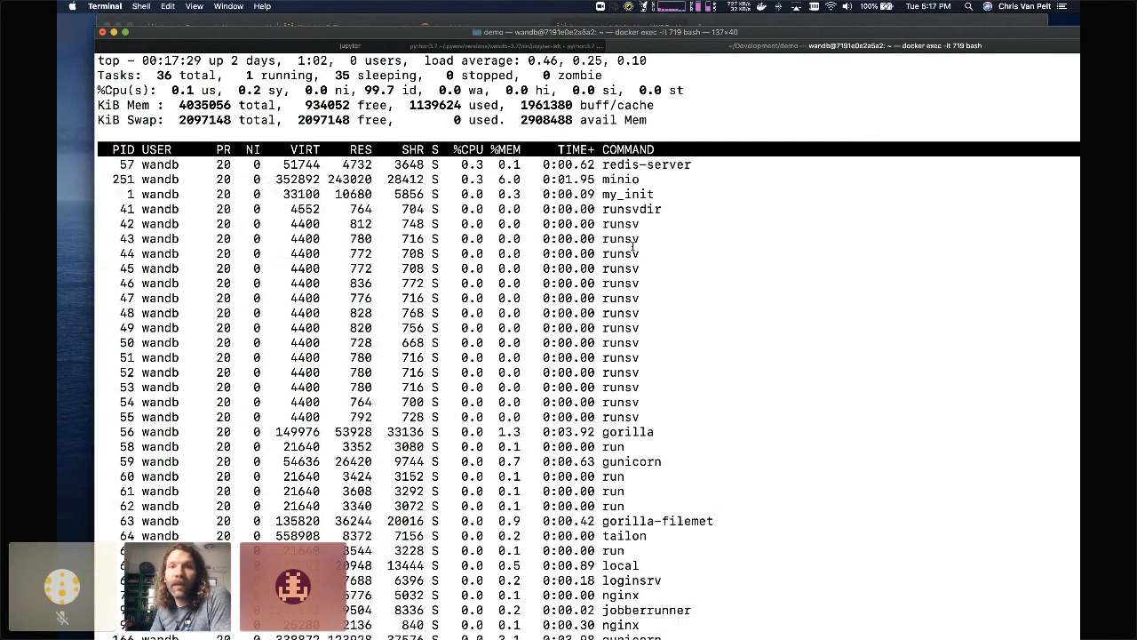
mouse_move(702, 268)
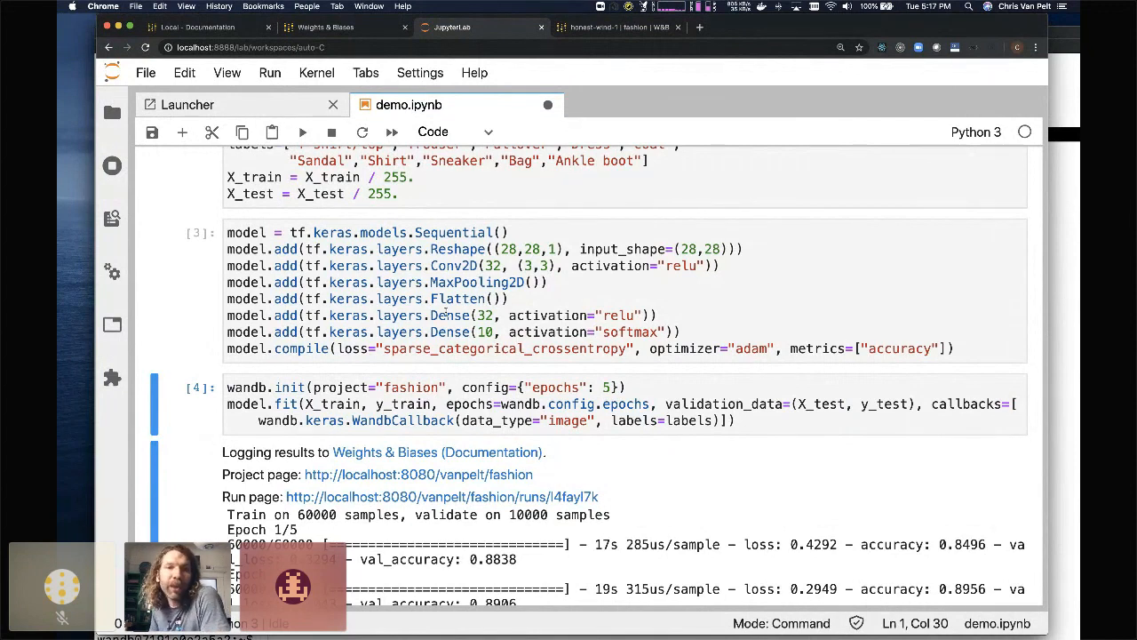
Change the model's Dense layer to 64 units and retrain with the updated settings
left_click(569, 329)
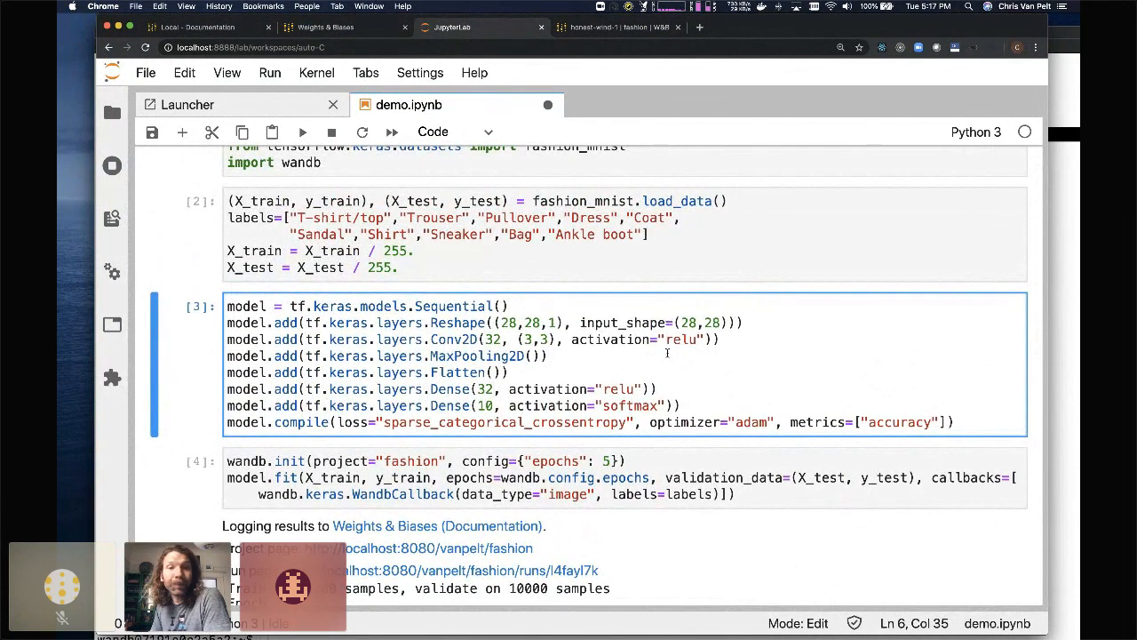
key("Backspace")
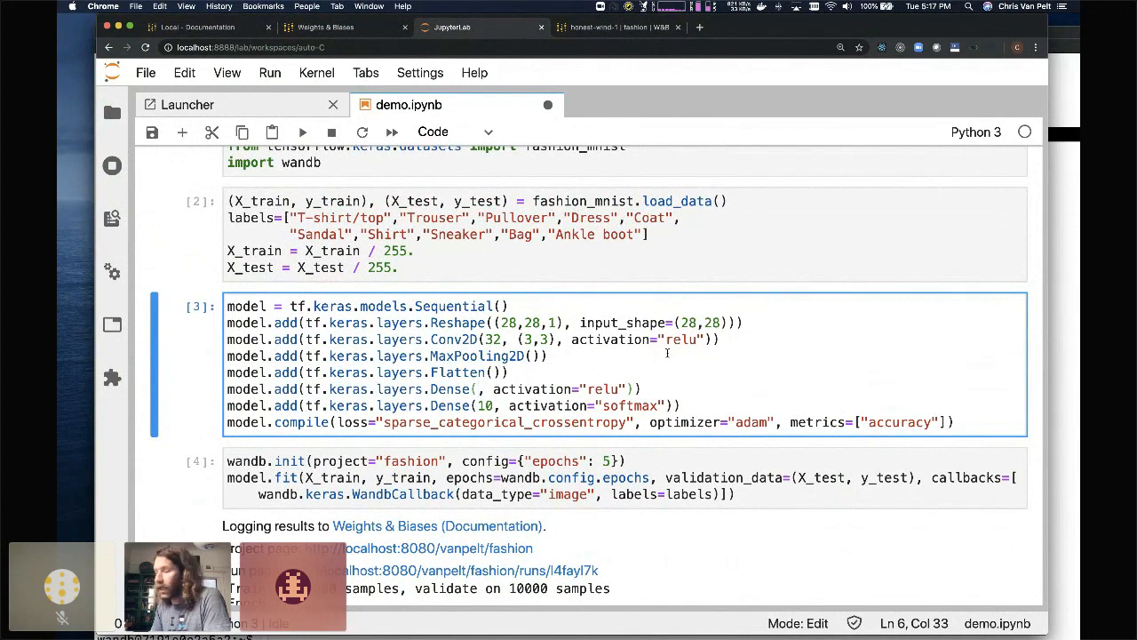
type("64")
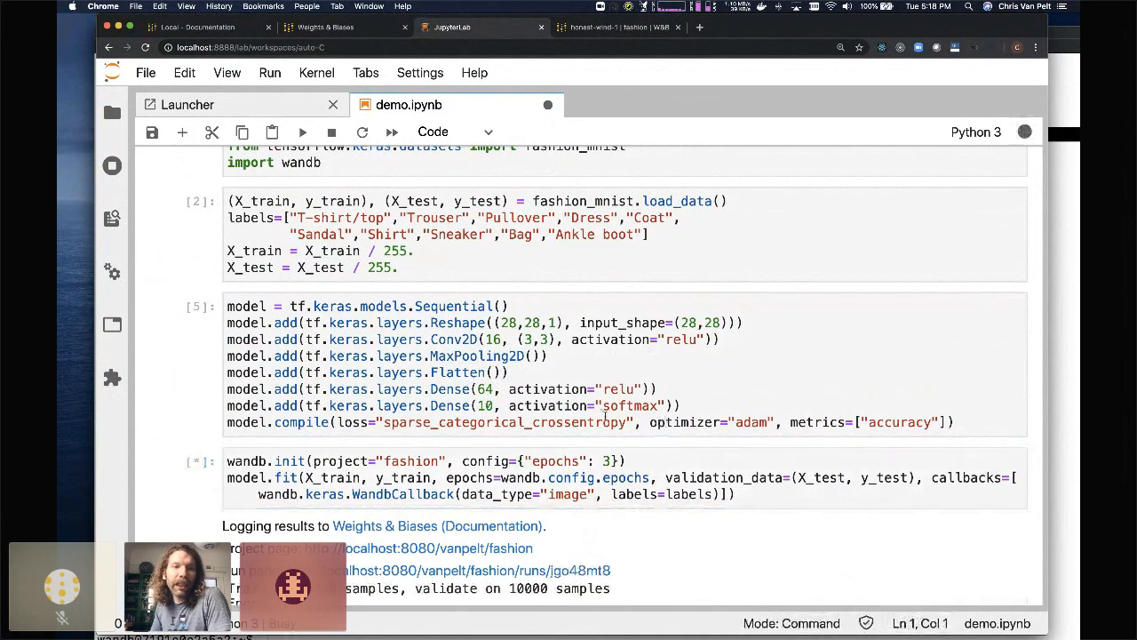
scroll("down", 3)
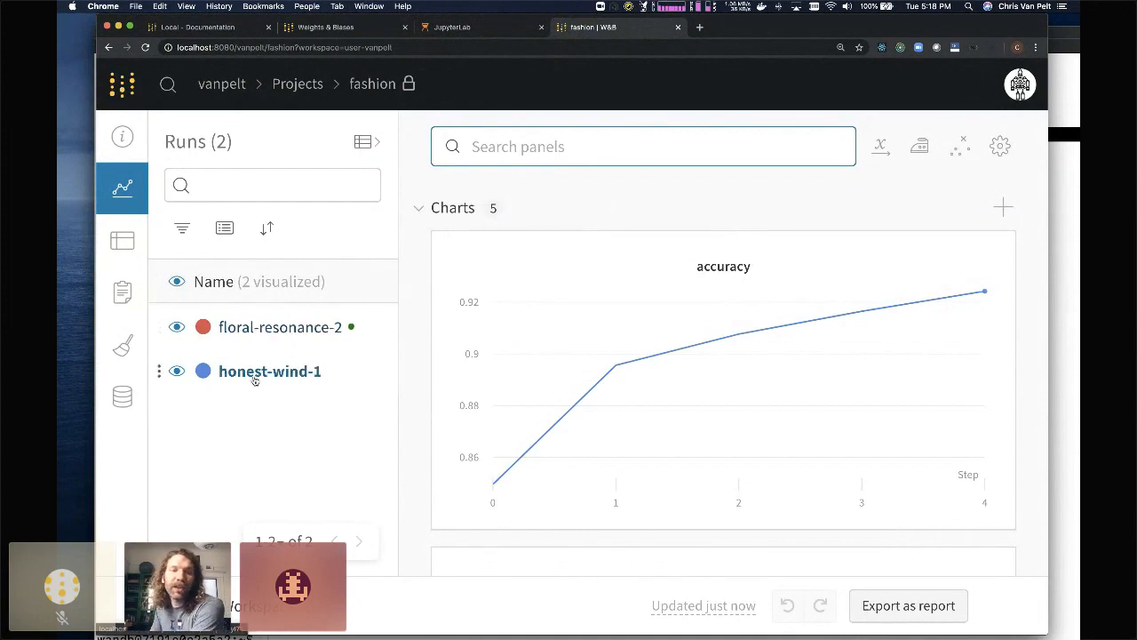
Open the honest-wind-1 run and show its Files view
left_click(269, 371)
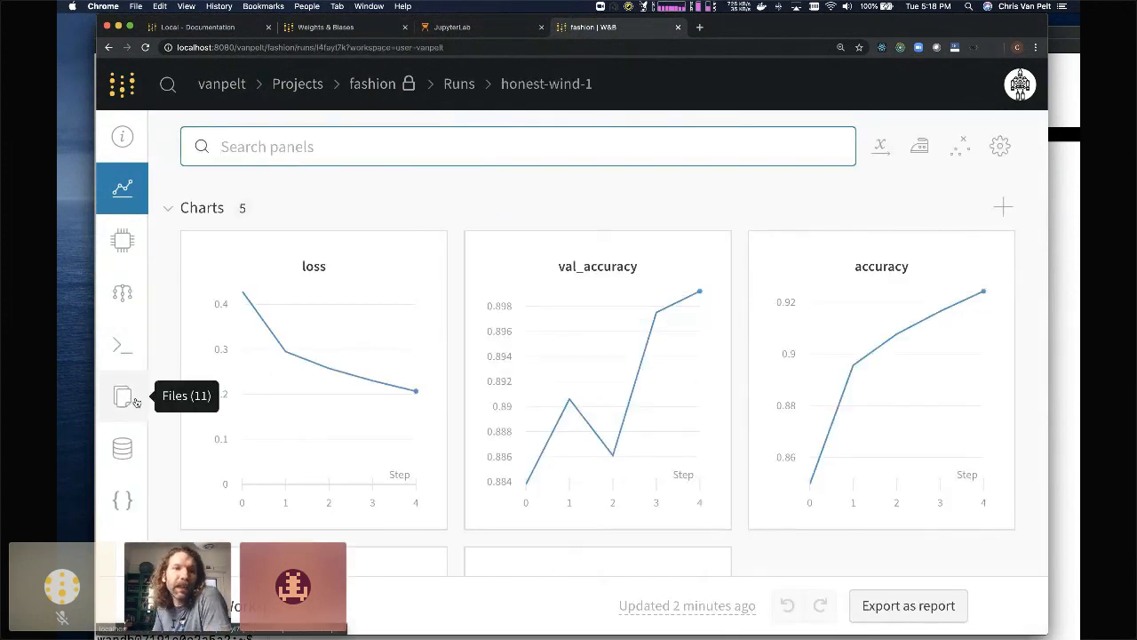
left_click(122, 396)
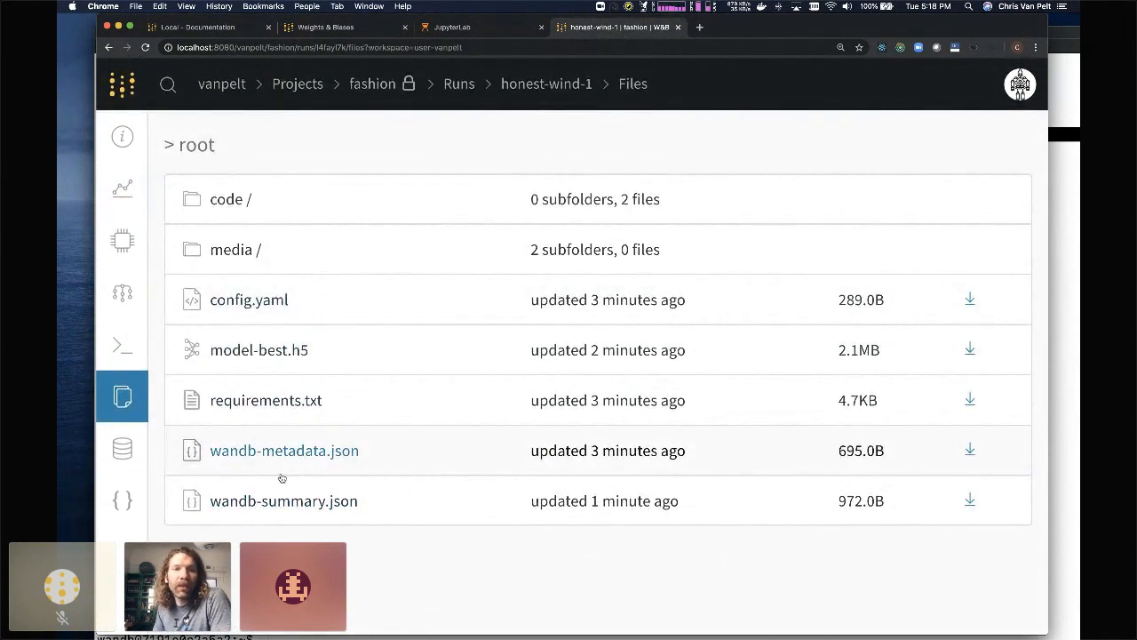
Open the code folder listing demo.ipynb and _session_history.ipynb
left_click(248, 299)
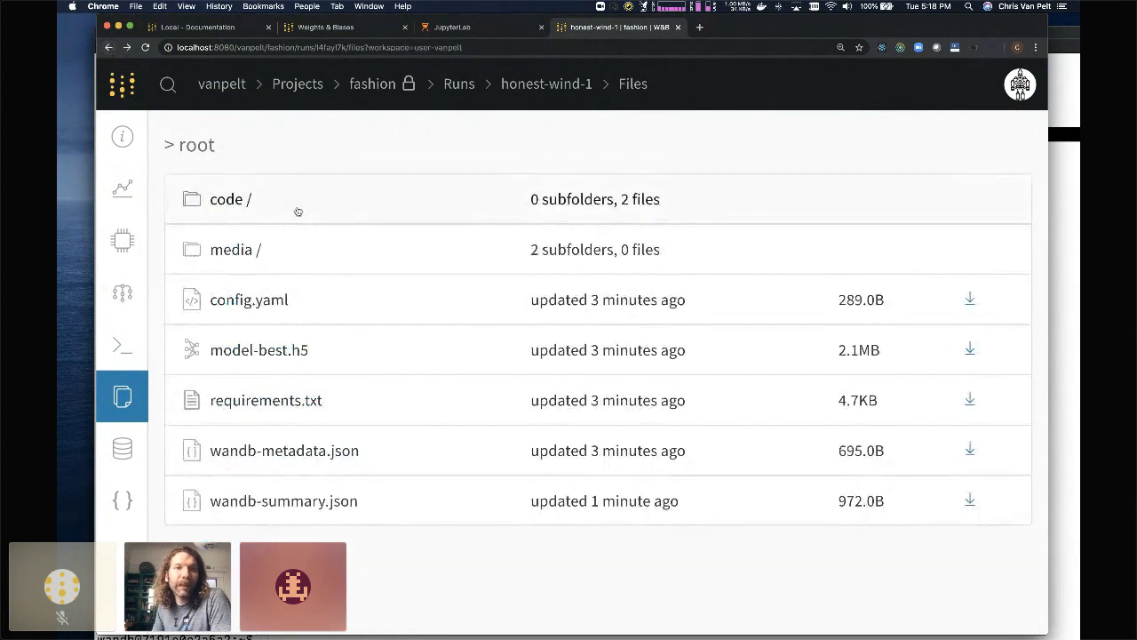
left_click(226, 199)
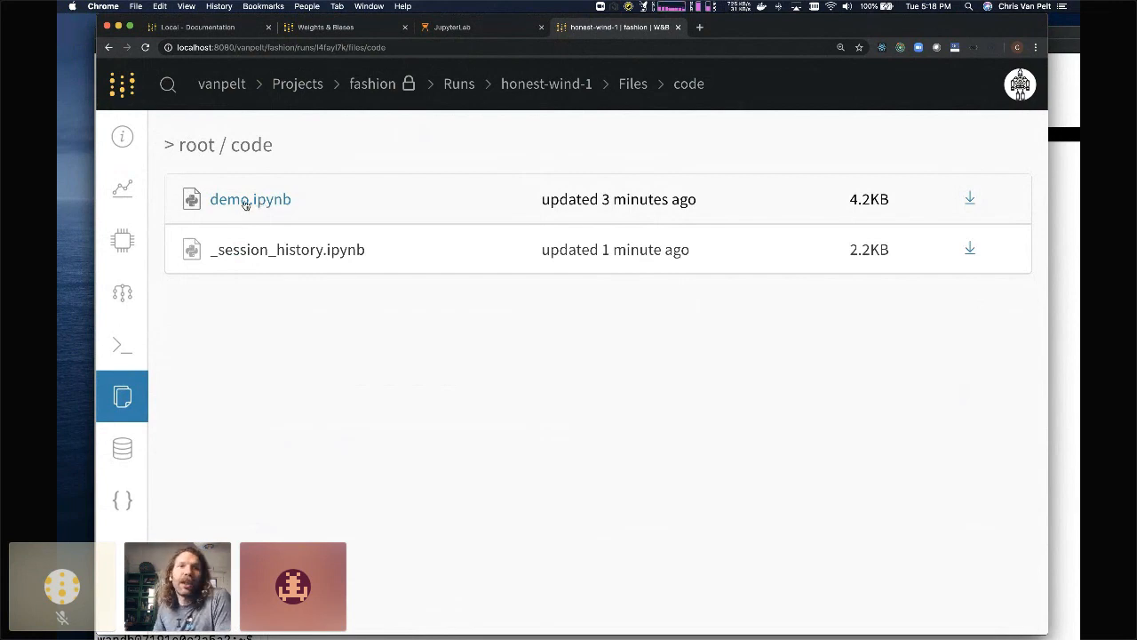
View the logged demo.ipynb notebook saved with the run
left_click(250, 199)
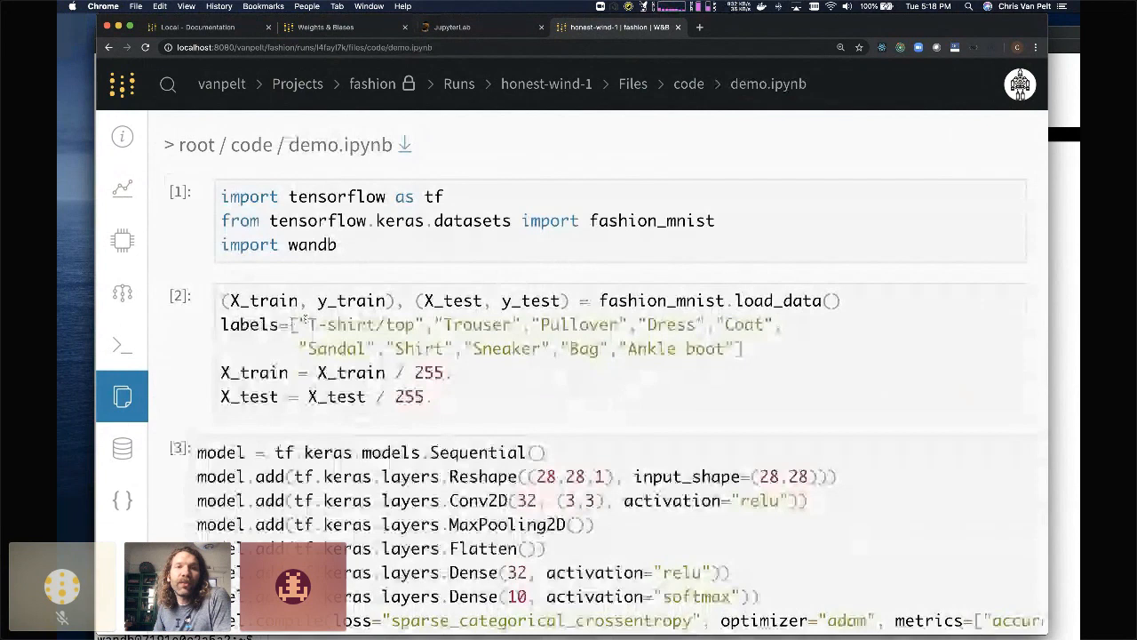
scroll("down", 3)
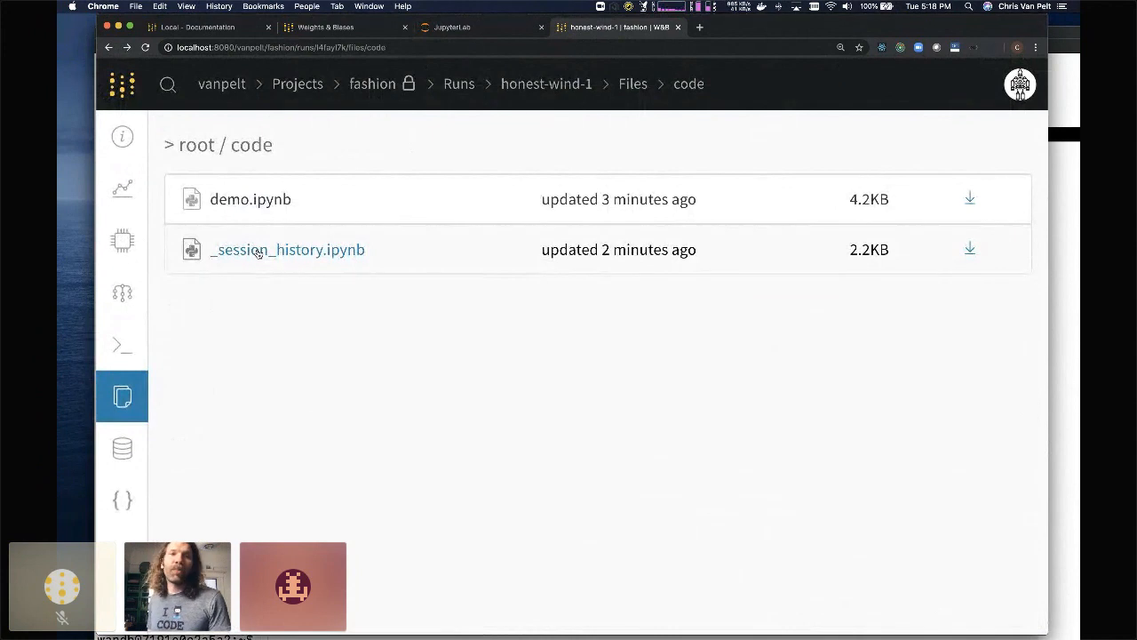
View the _session_history.ipynb notebook and scroll through its contents
left_click(287, 249)
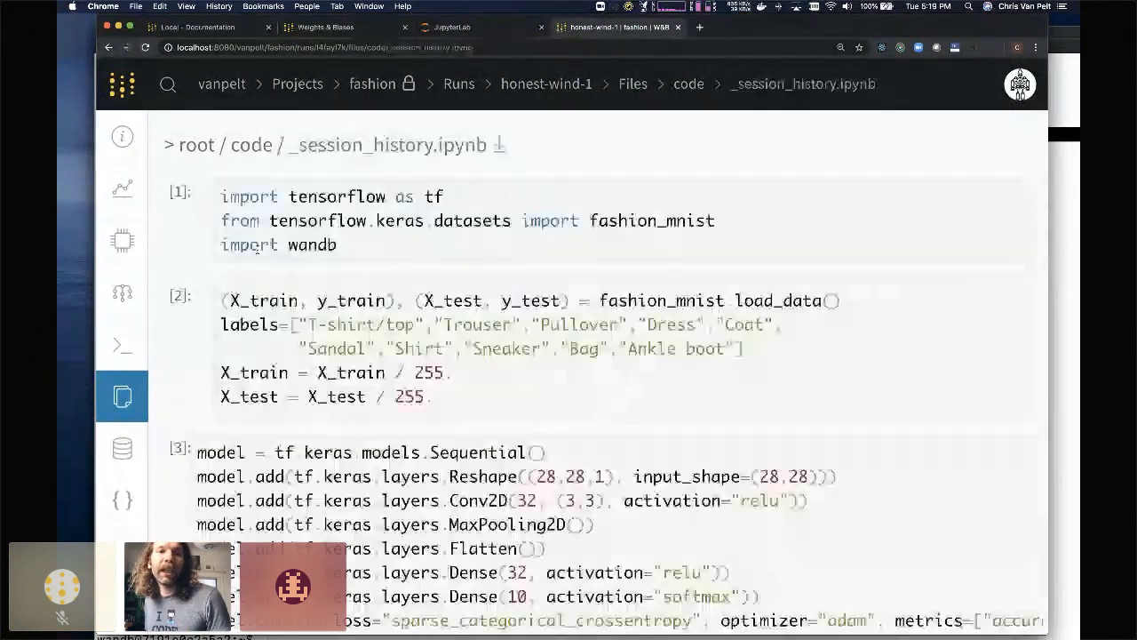
scroll("down", 3)
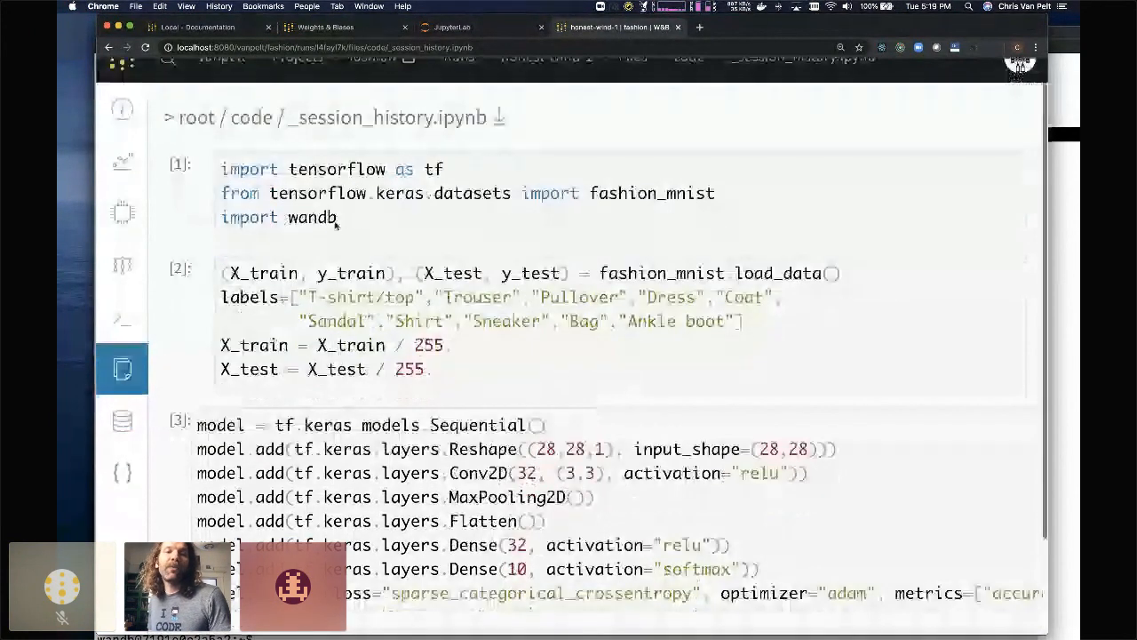
scroll("down", 3)
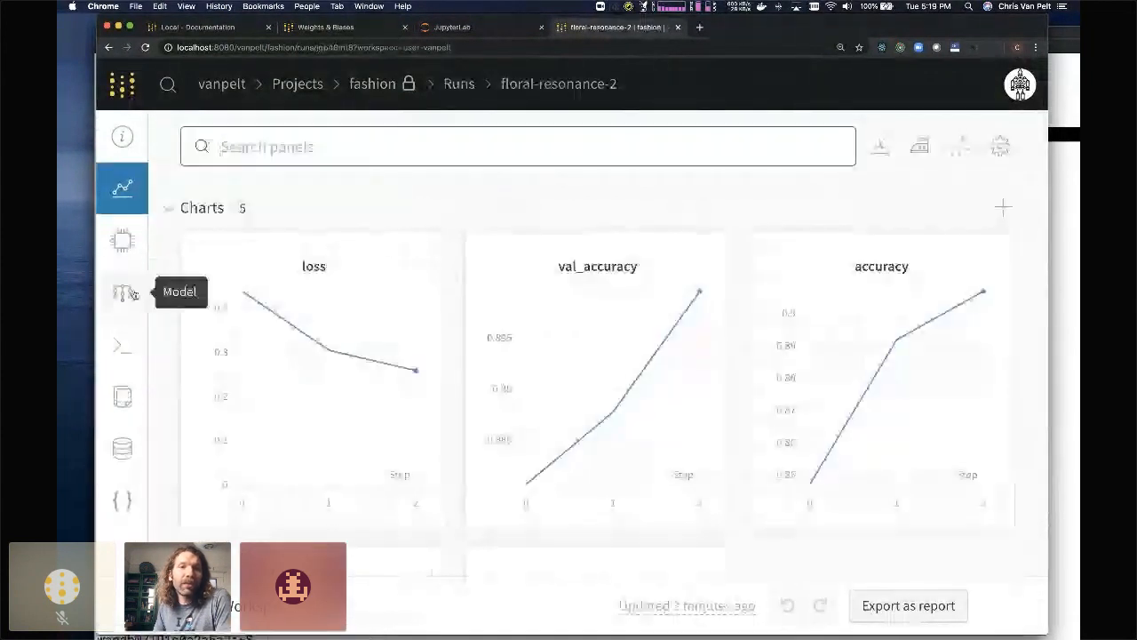
View floral-resonance-2's files and read cells 5–6 of code/_session_history.ipynb
left_click(122, 397)
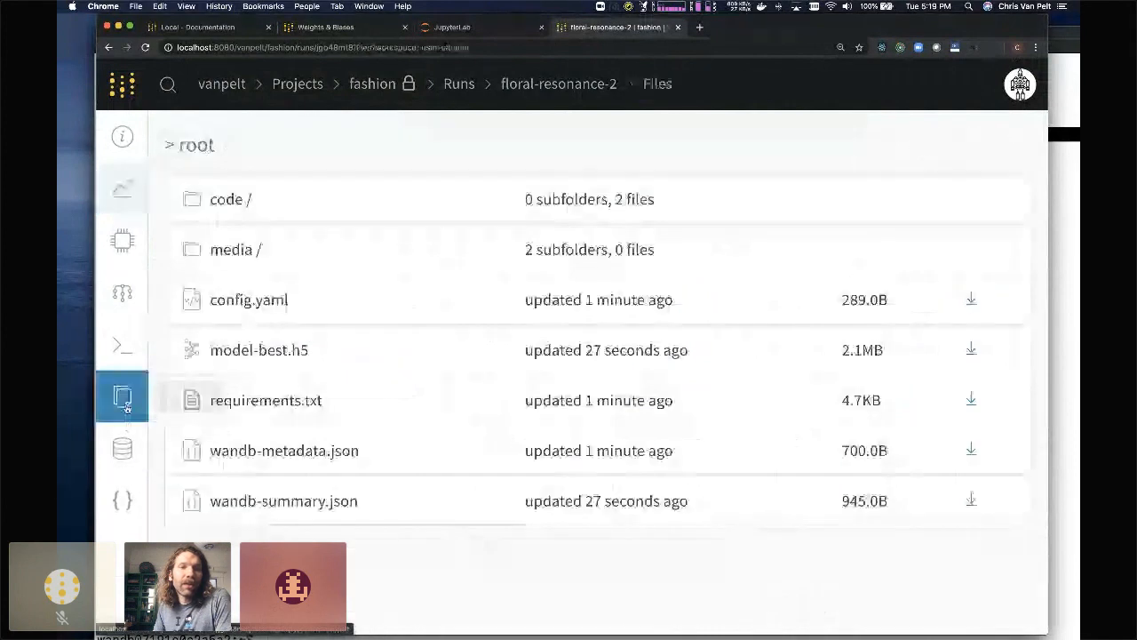
left_click(225, 199)
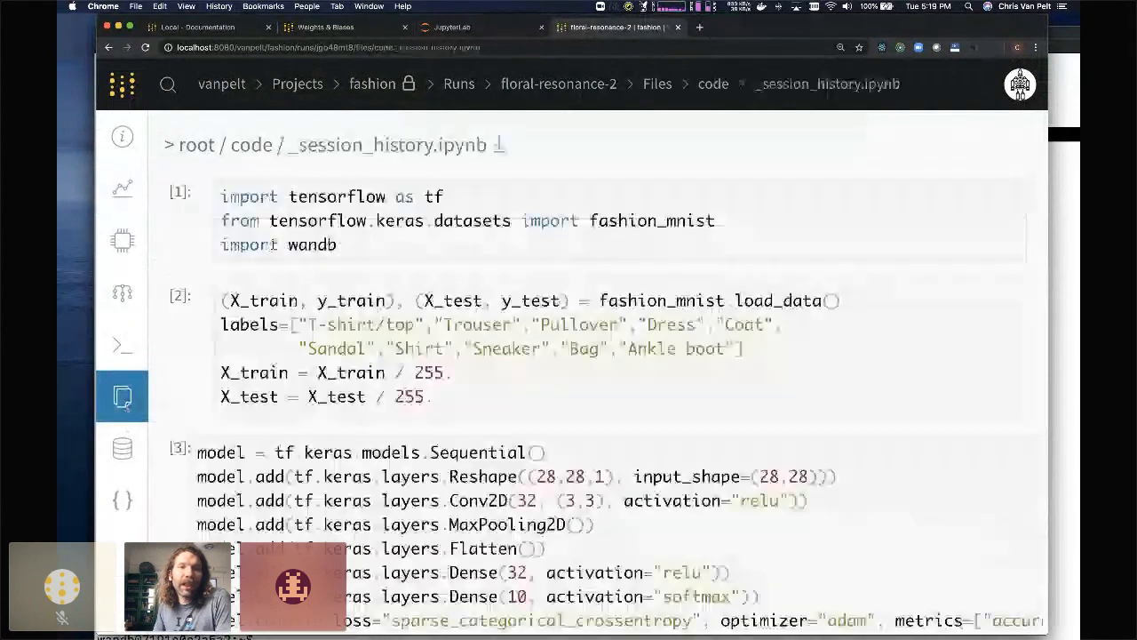
scroll("down", 3)
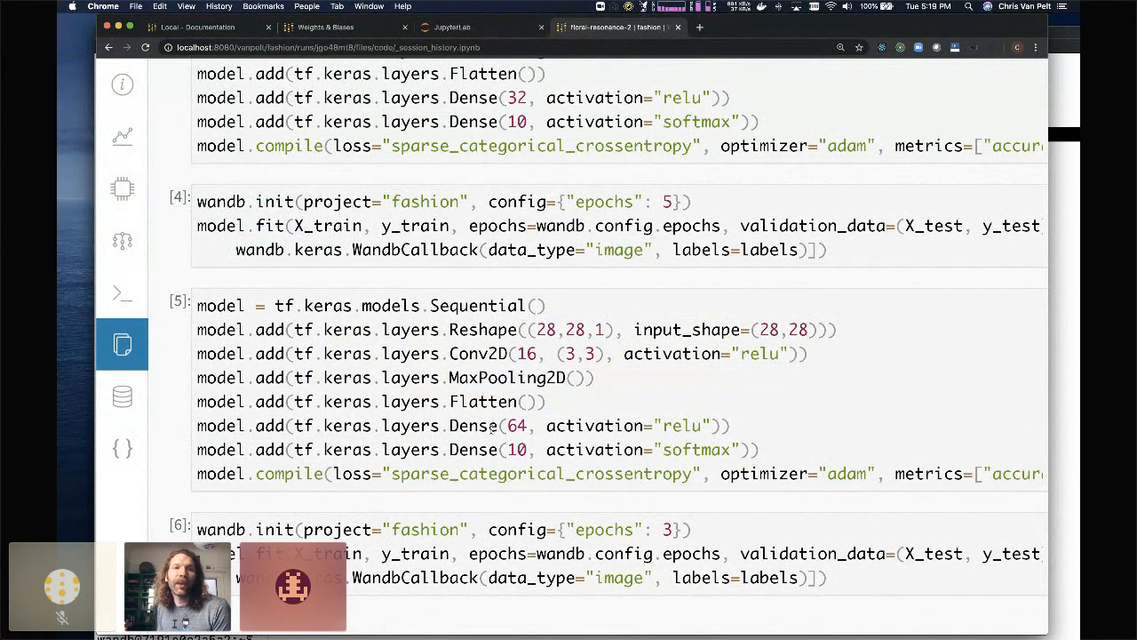
scroll("up", 3)
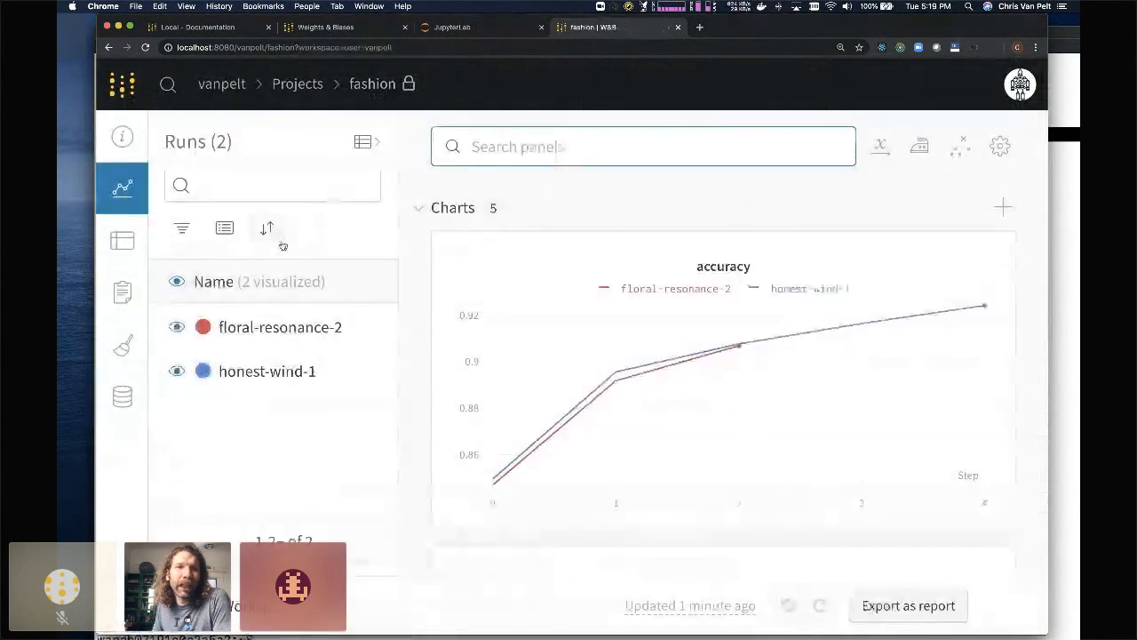
Add a Code Comparer panel diffing floral-resonance-2 and honest-wind-1 and scroll through it
left_click(1002, 207)
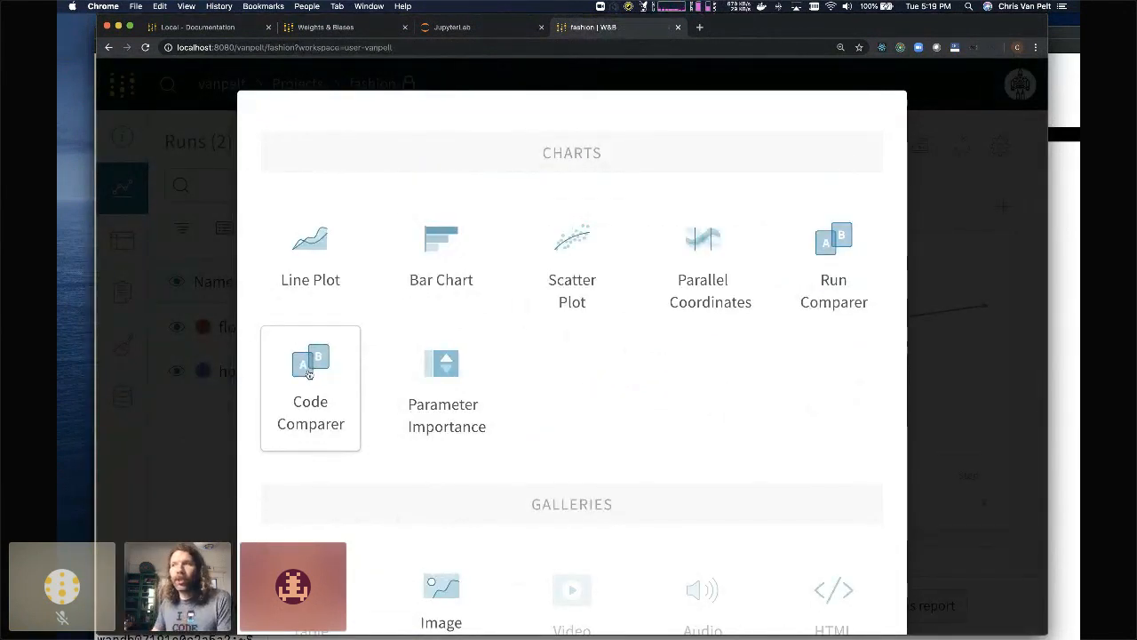
left_click(310, 389)
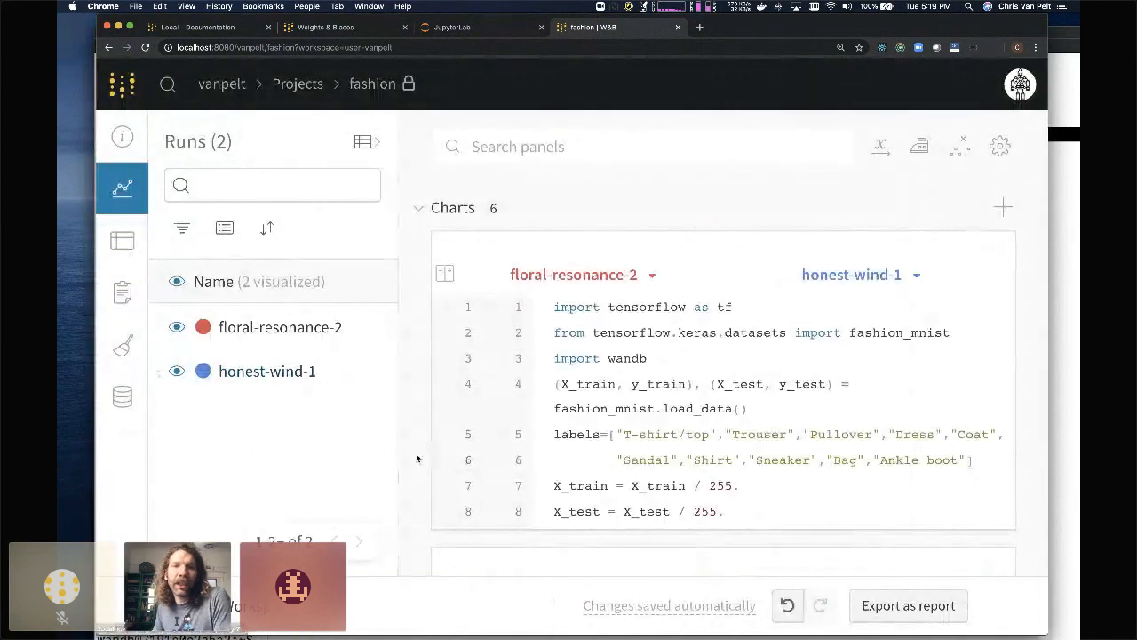
scroll("down", 3)
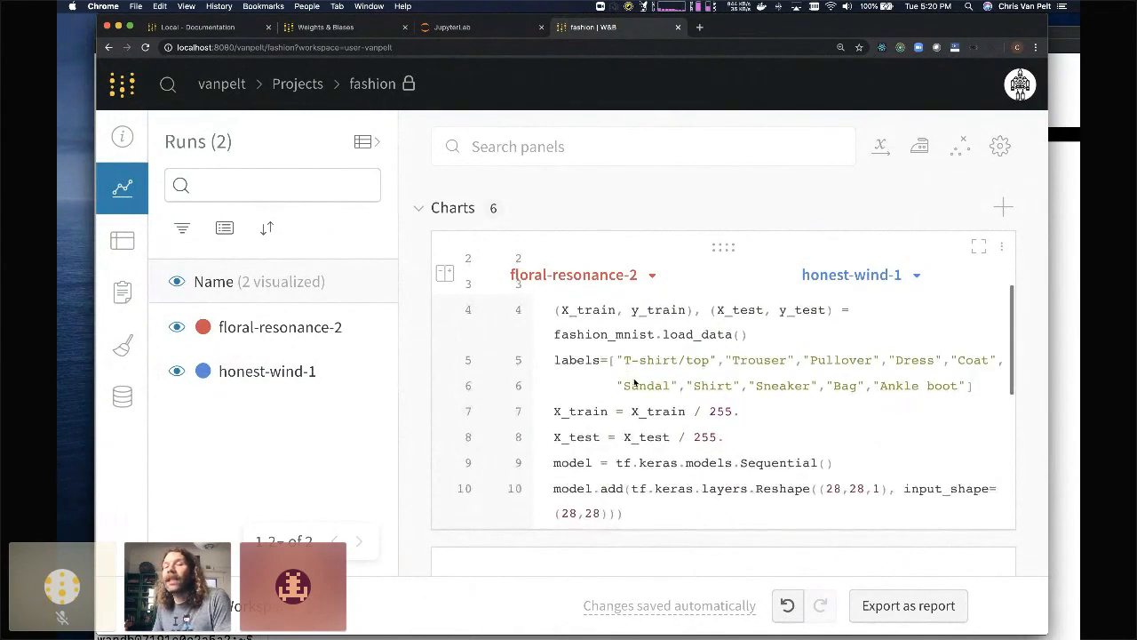
scroll("down", 3)
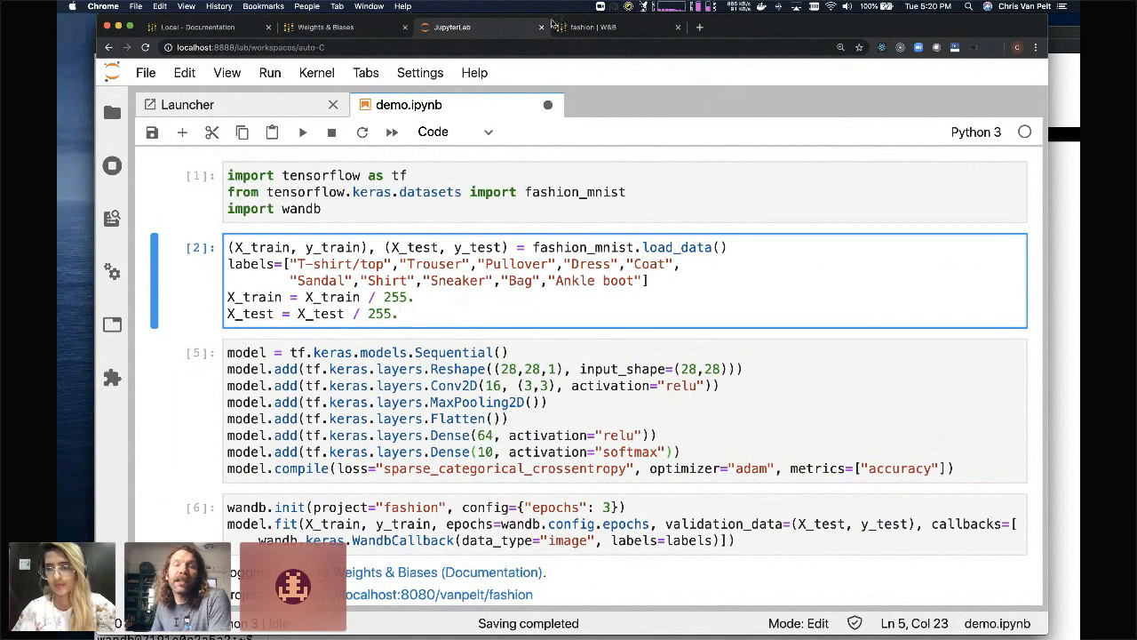
Switch to the JupyterLab tab to review the demo.ipynb model cells
left_click(592, 26)
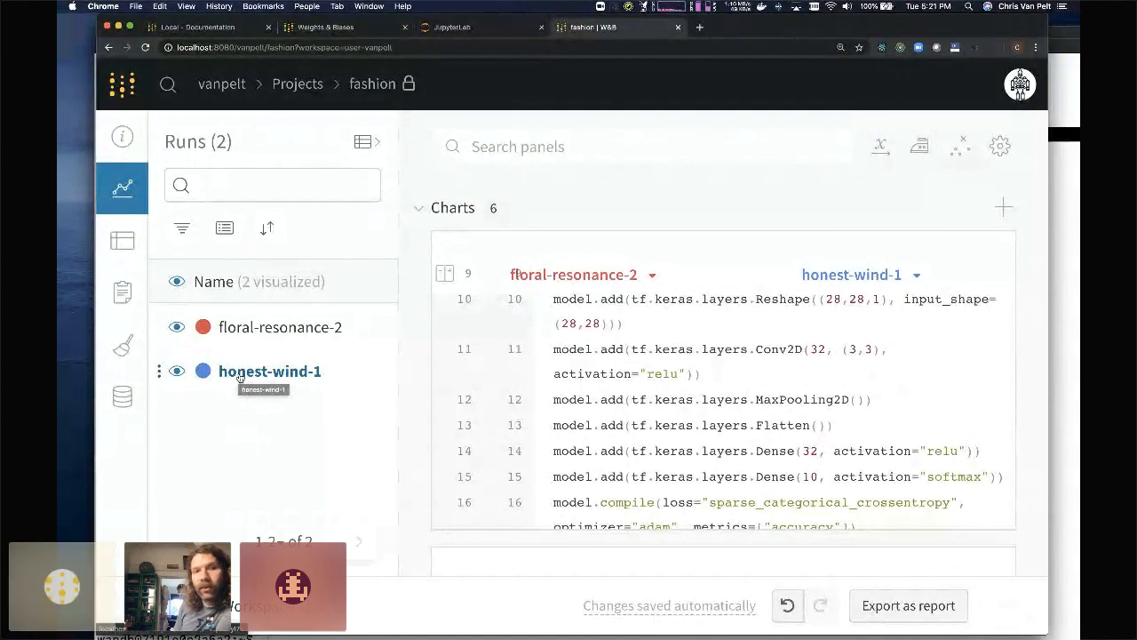
mouse_move(278, 401)
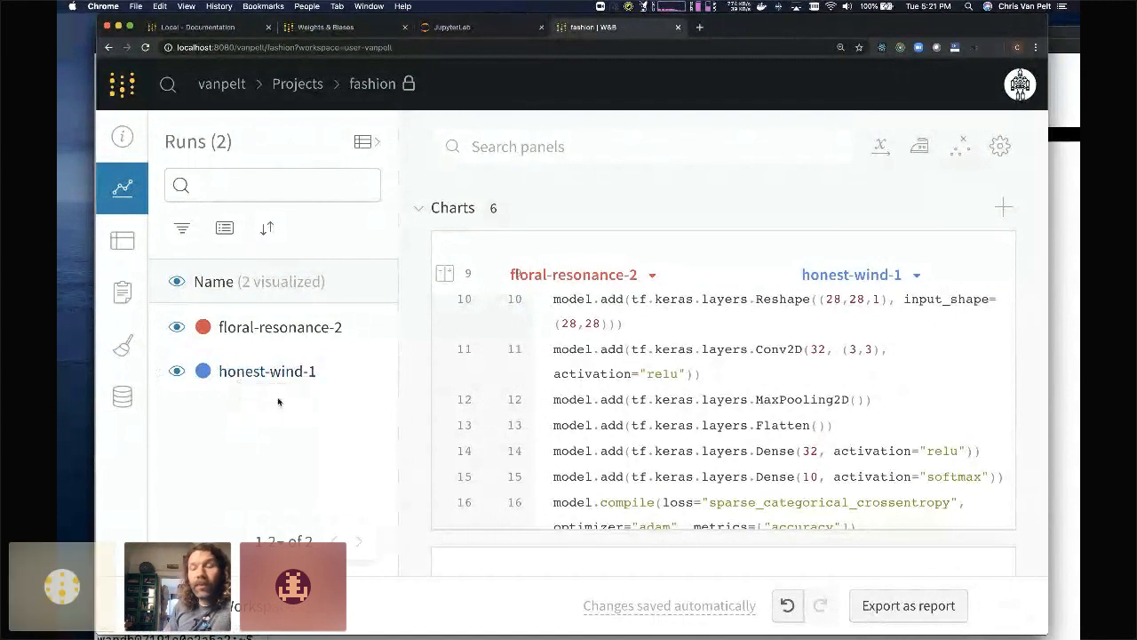
mouse_move(269, 371)
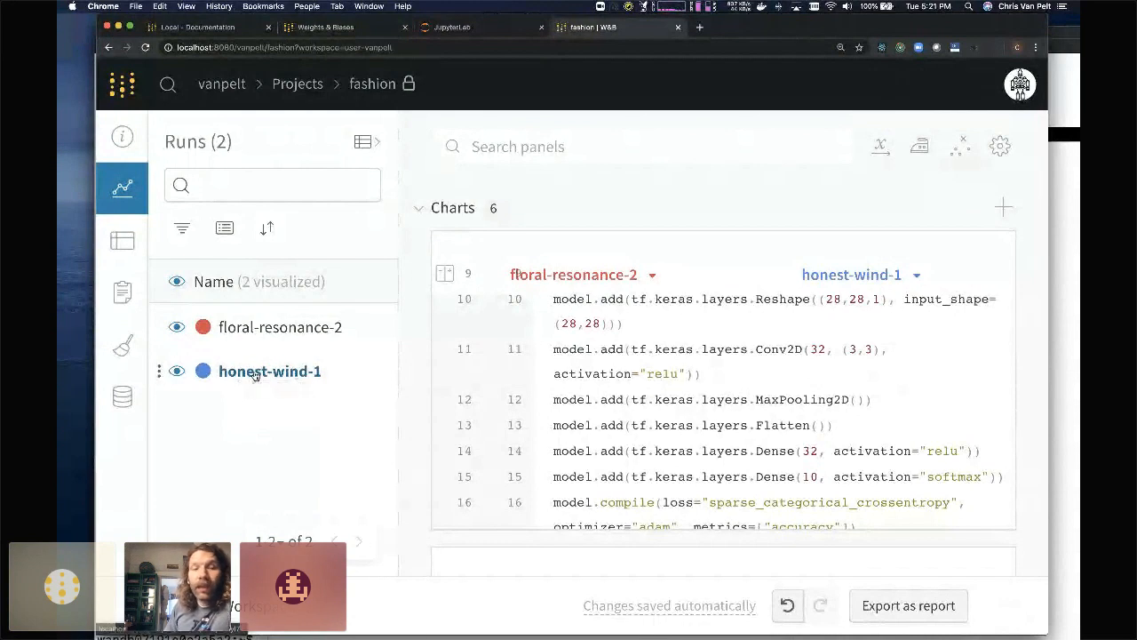
Open honest-wind-1 from the Runs list and show its System CPU and memory charts
left_click(269, 371)
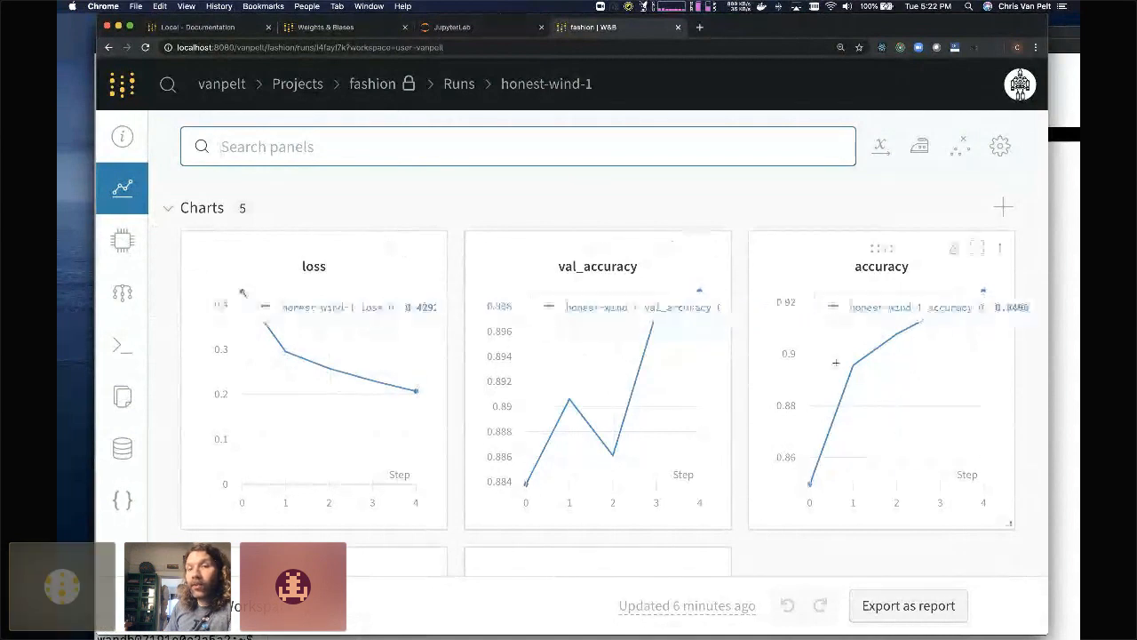
scroll("down", 3)
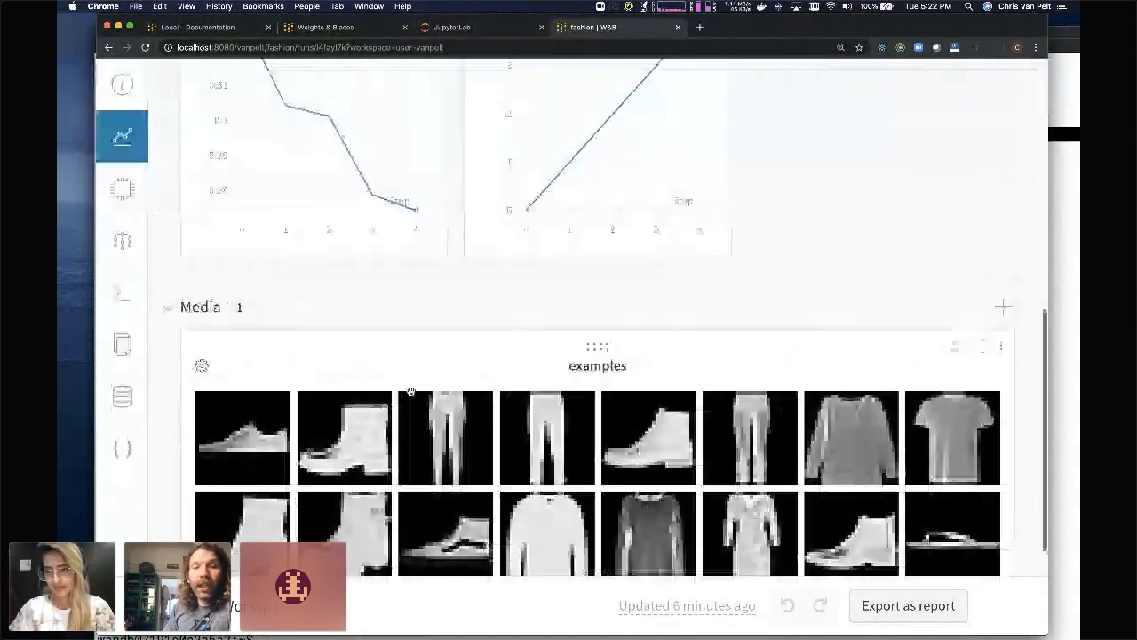
left_click(122, 240)
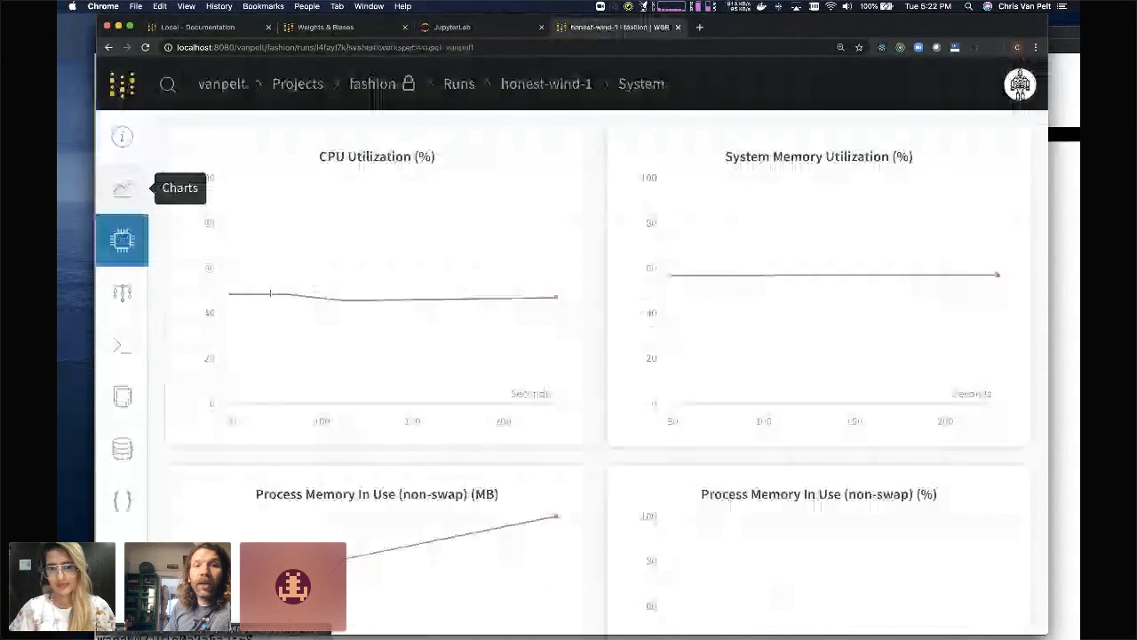
scroll("down", 3)
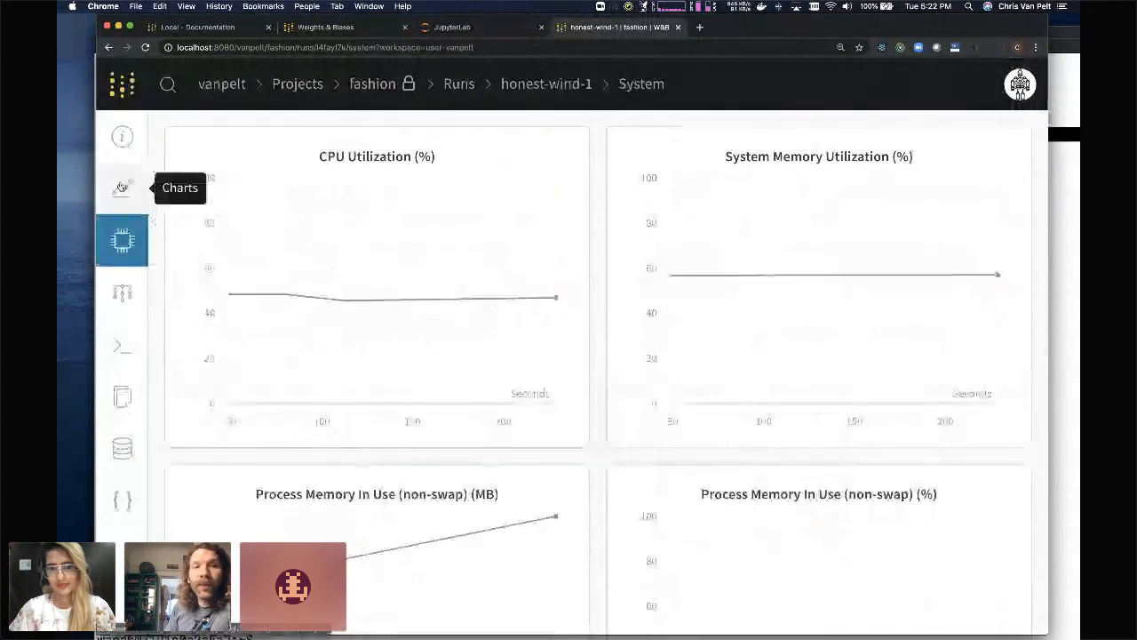
Review honest-wind-1's Overview, Config and Summary, then view config.yaml in its Files
left_click(122, 137)
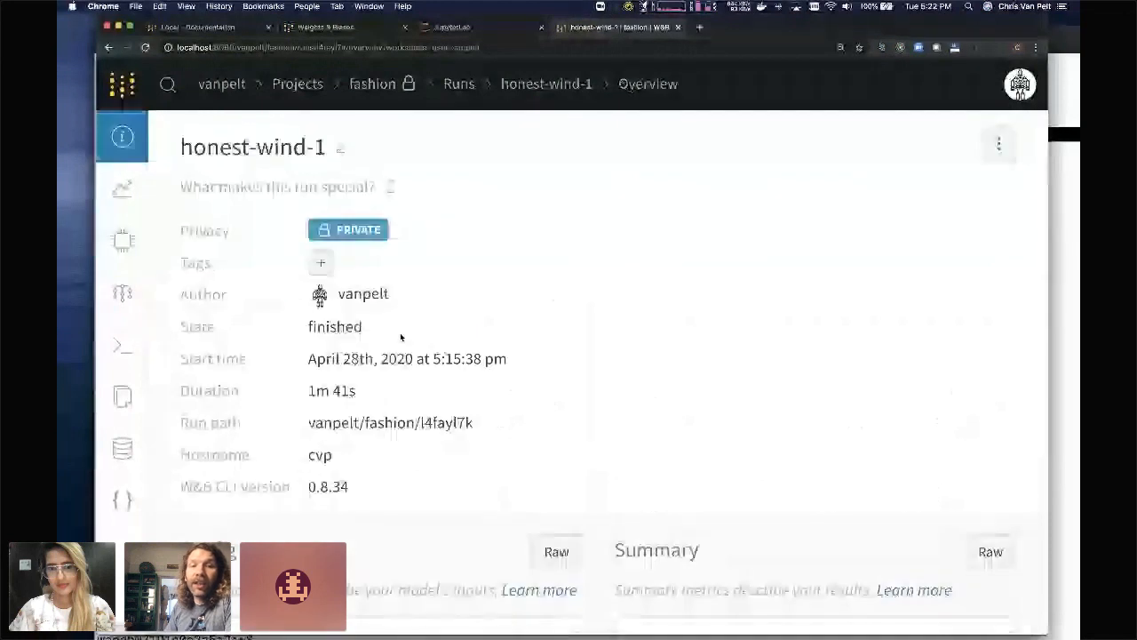
scroll("down", 3)
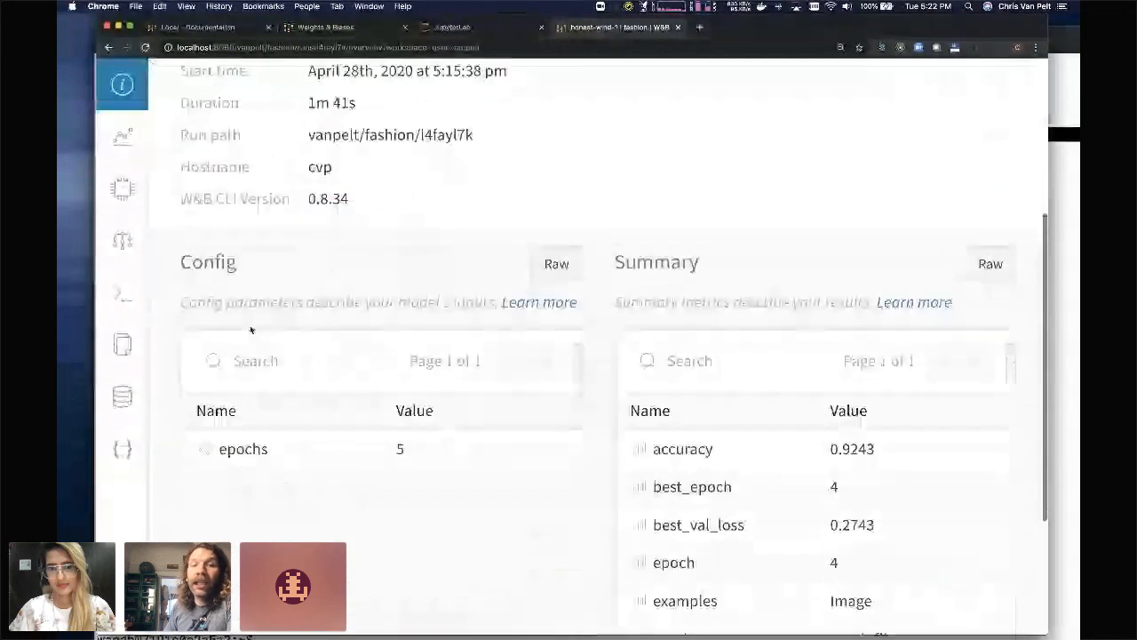
left_click(122, 395)
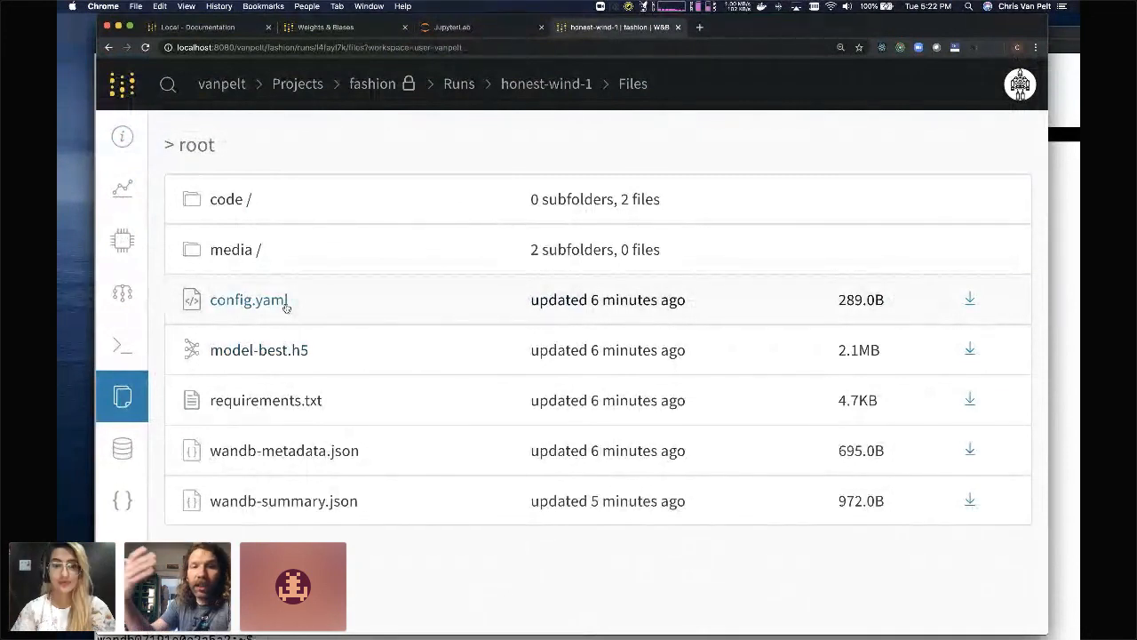
left_click(265, 400)
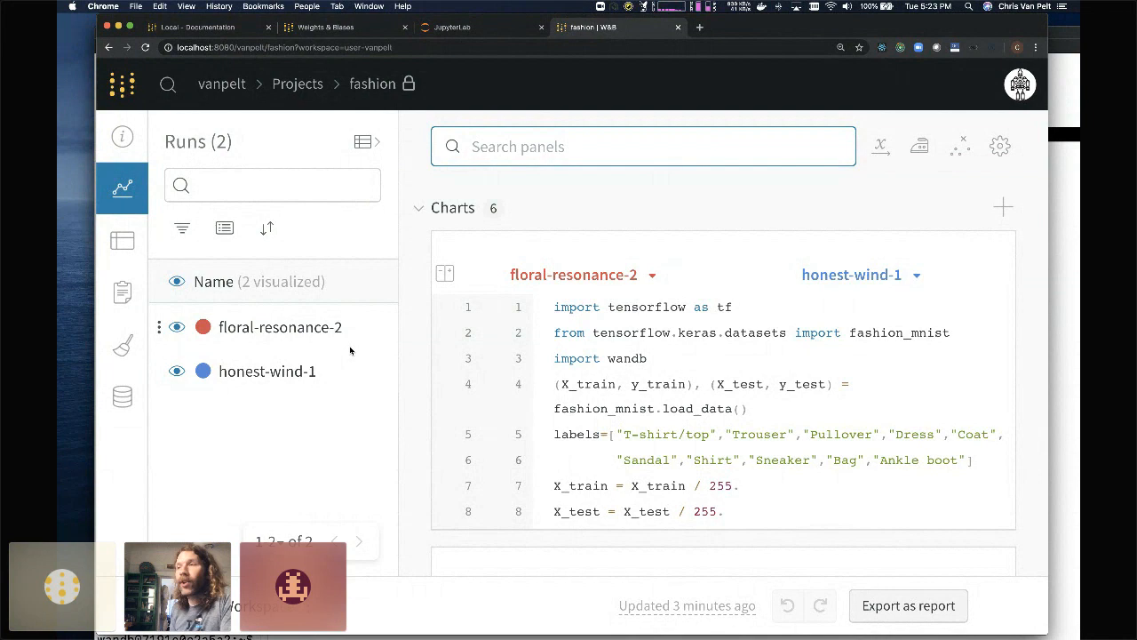
Open the floral-resonance-2 run page with its loss and accuracy charts
left_click(280, 327)
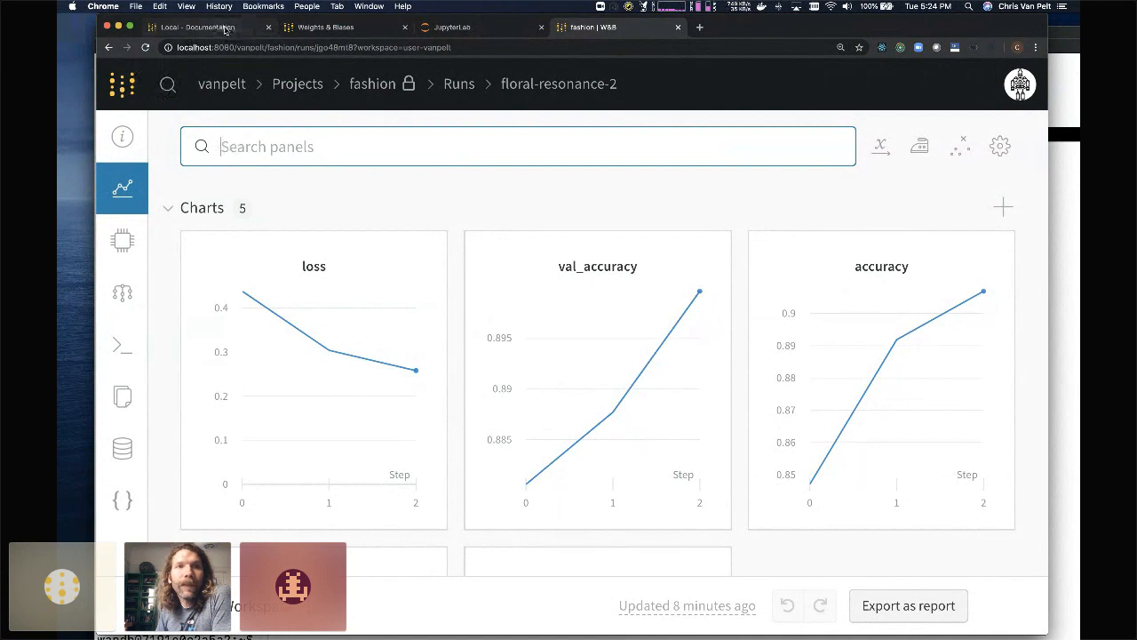
In the W&B docs, navigate Frameworks › PyTorch › Ignite and scroll its example training script
left_click(209, 27)
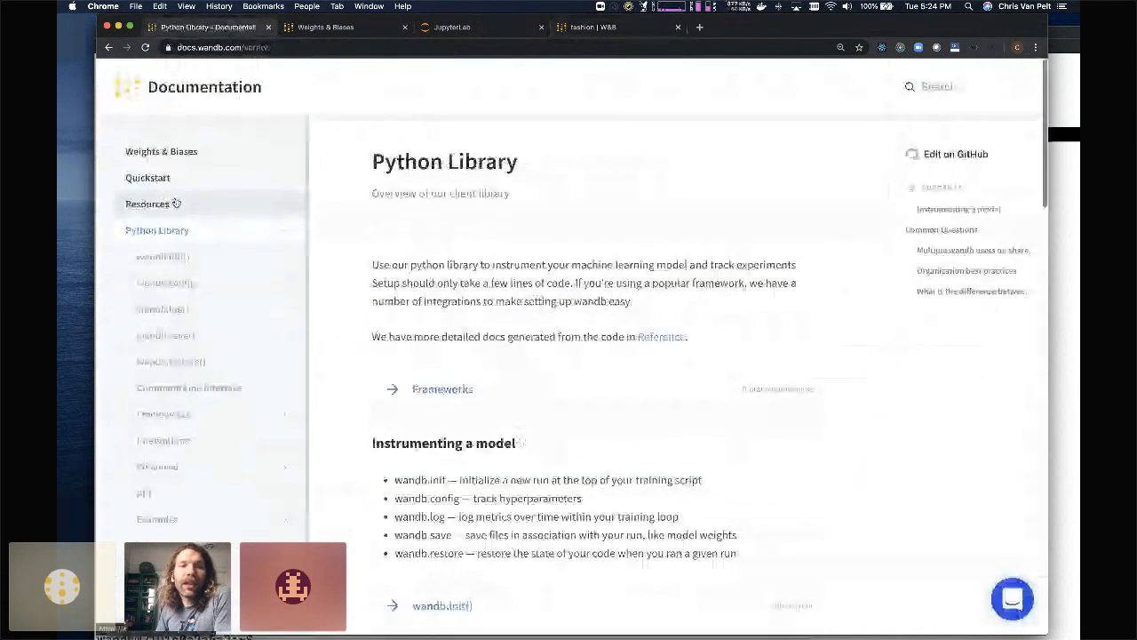
scroll("down", 3)
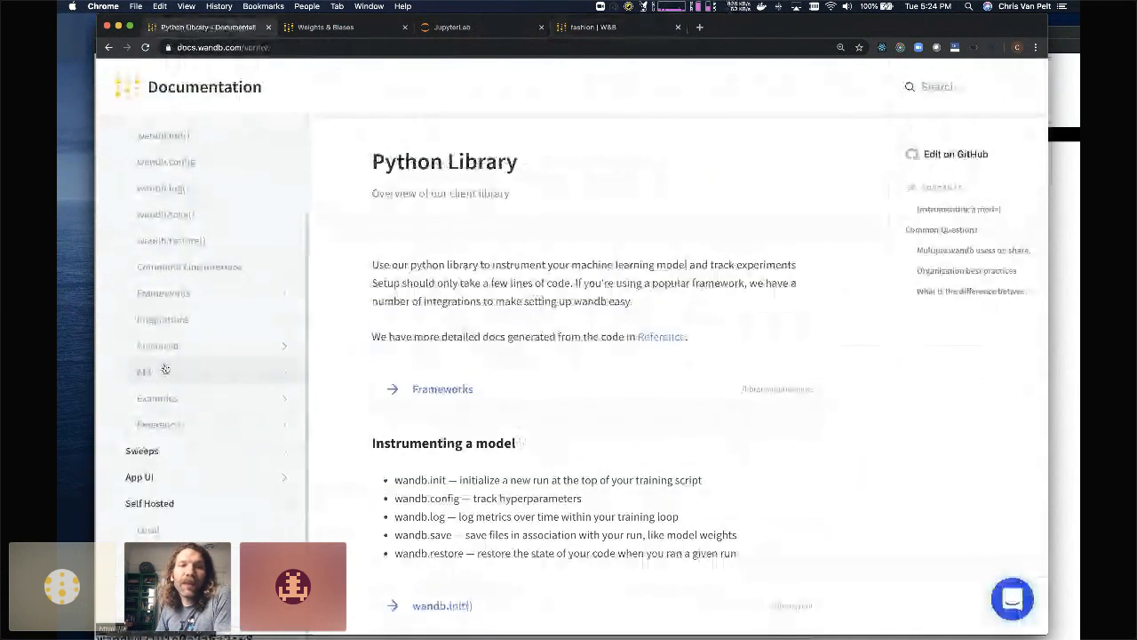
left_click(164, 293)
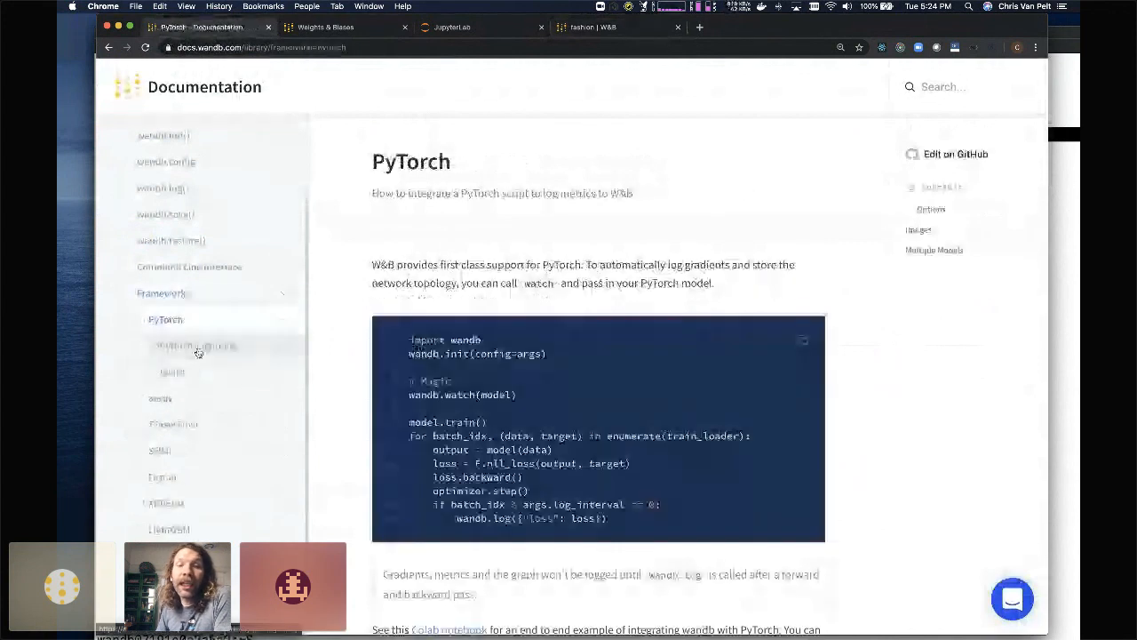
left_click(172, 371)
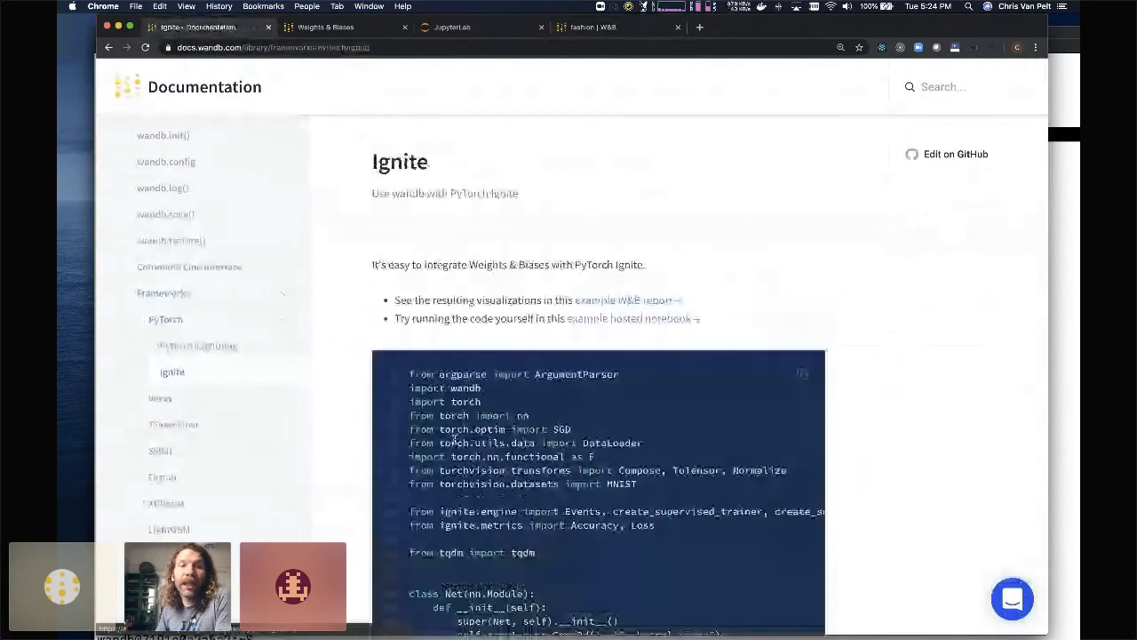
scroll("down", 3)
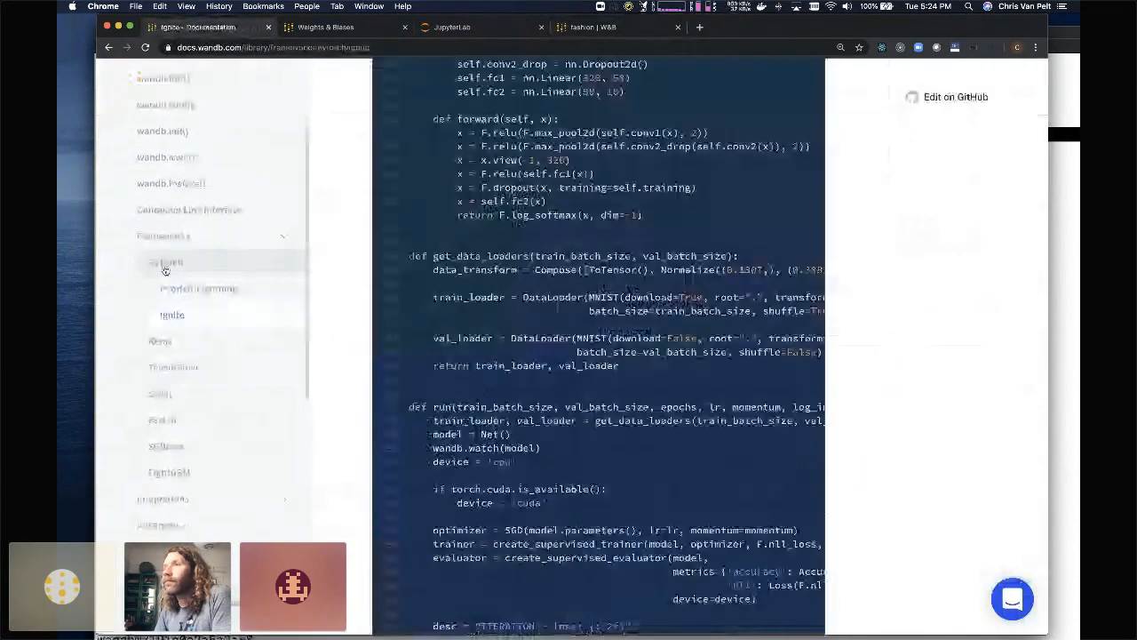